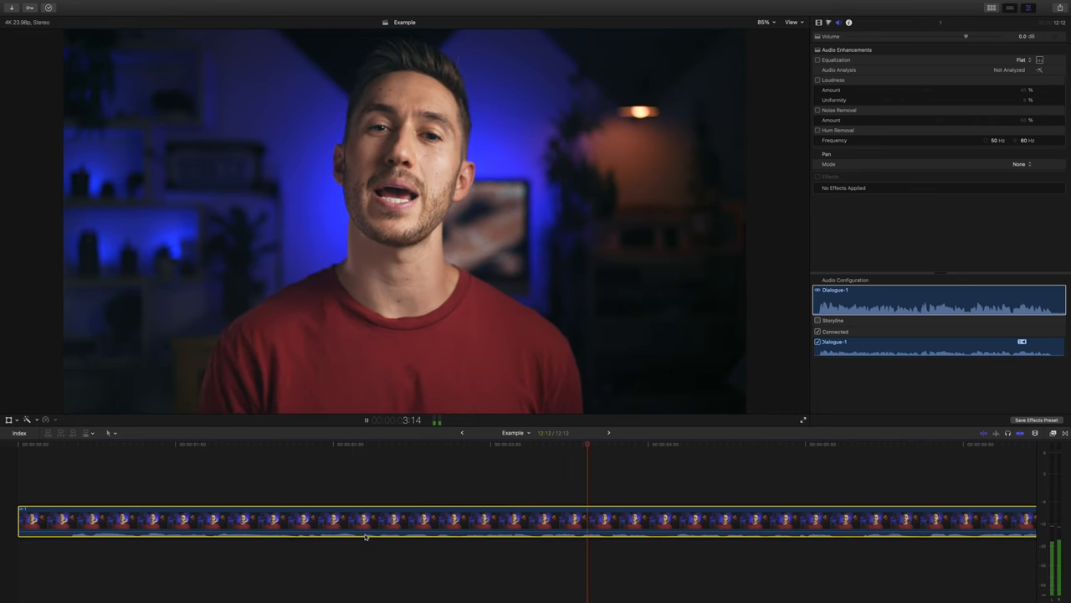
pyautogui.moveTo(475, 503)
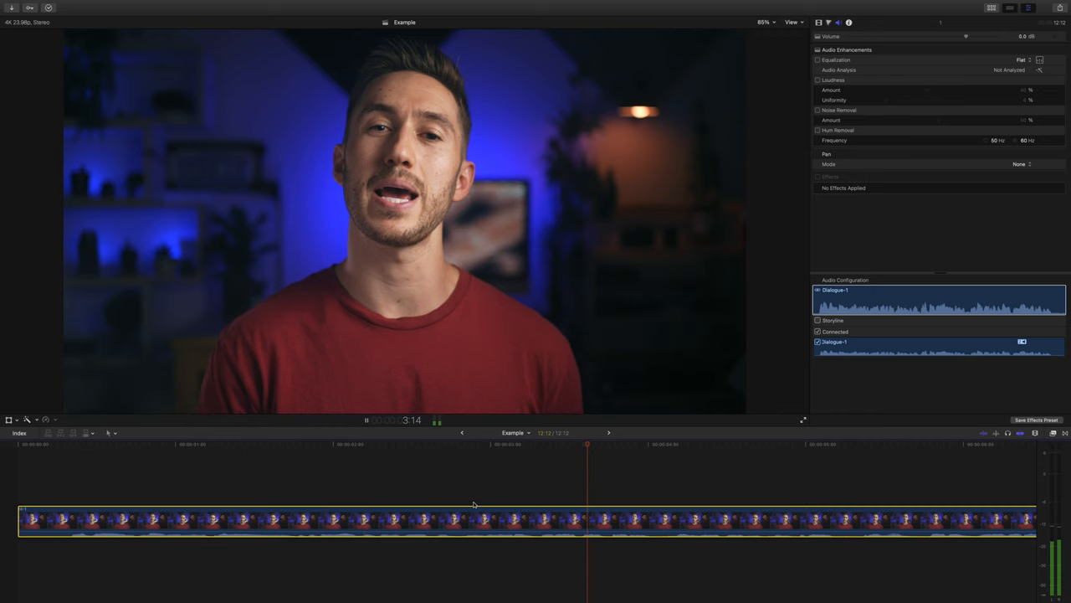
pyautogui.moveTo(576, 449)
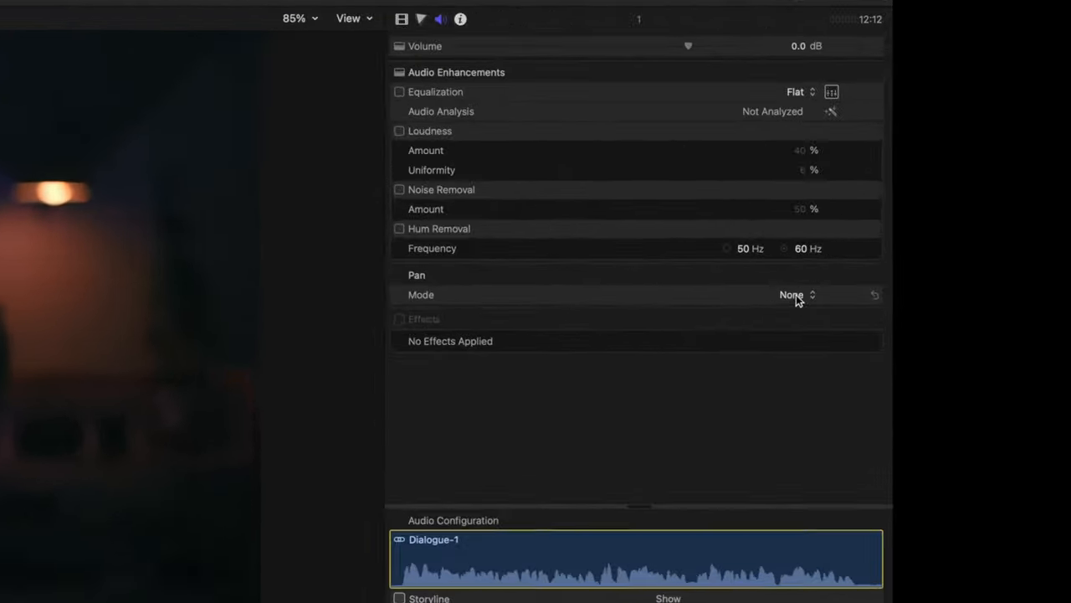
# Set the dialogue clip's Pan Mode to the Dialogue surround option in the Audio Inspector
pyautogui.click(793, 294)
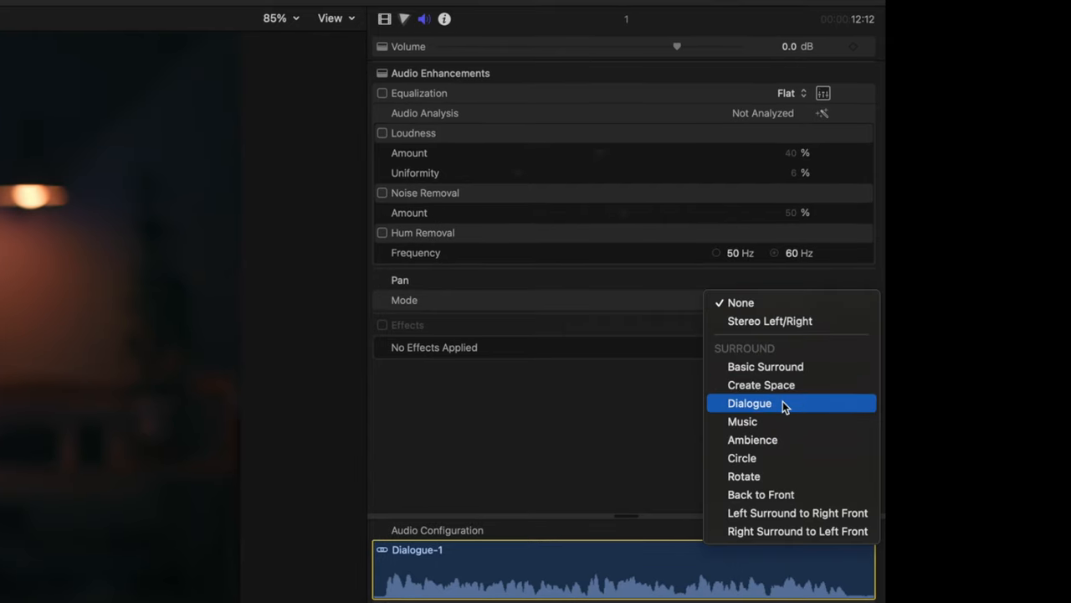
pyautogui.click(750, 401)
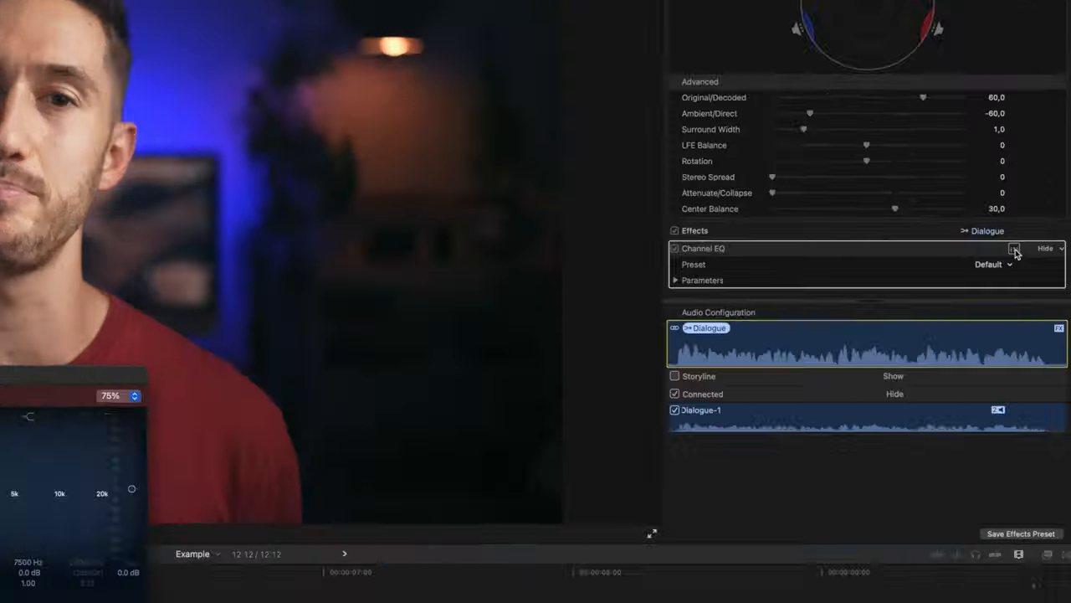
# Bring up the Channel EQ graph editor for the dialogue clip from the Inspector
pyautogui.click(1014, 248)
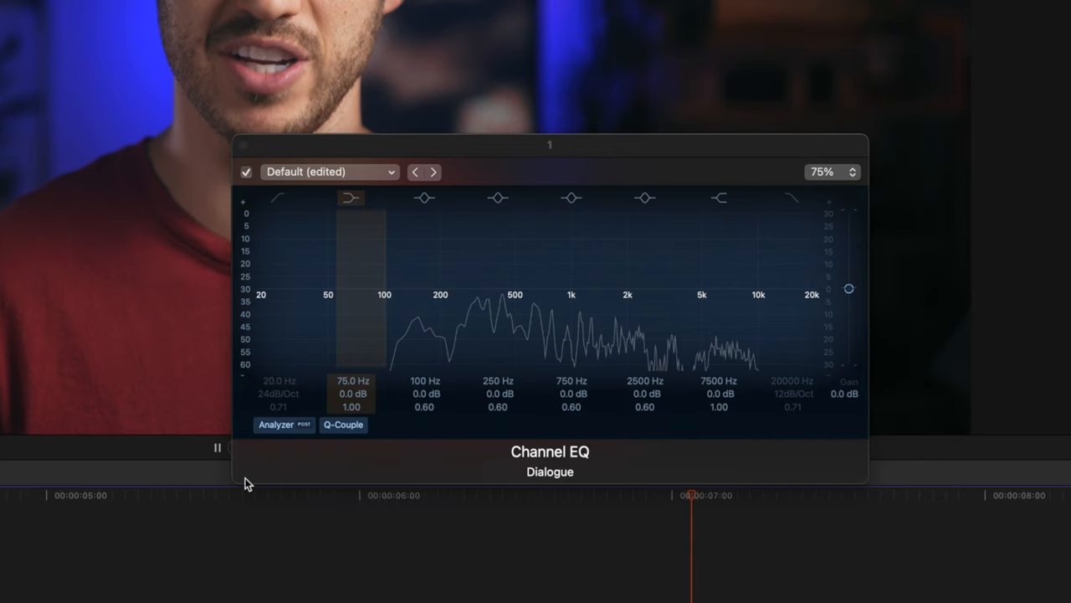
# Boost a narrow mid band to +24 dB and sweep it down to about 400 Hz
pyautogui.click(499, 198)
pyautogui.write('61')
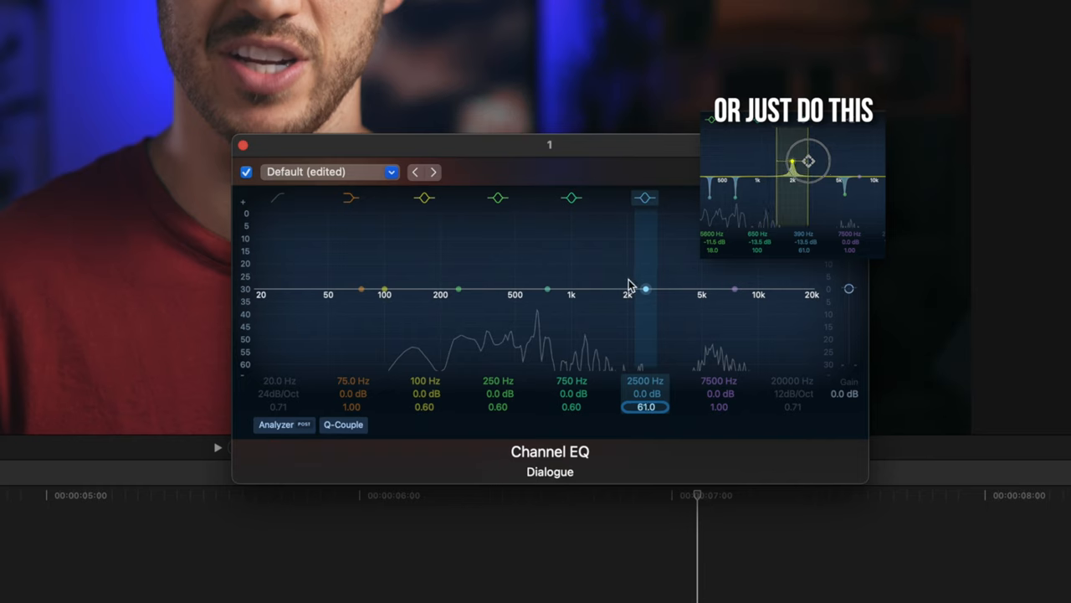
pyautogui.moveTo(646, 288); pyautogui.dragTo(643, 199)
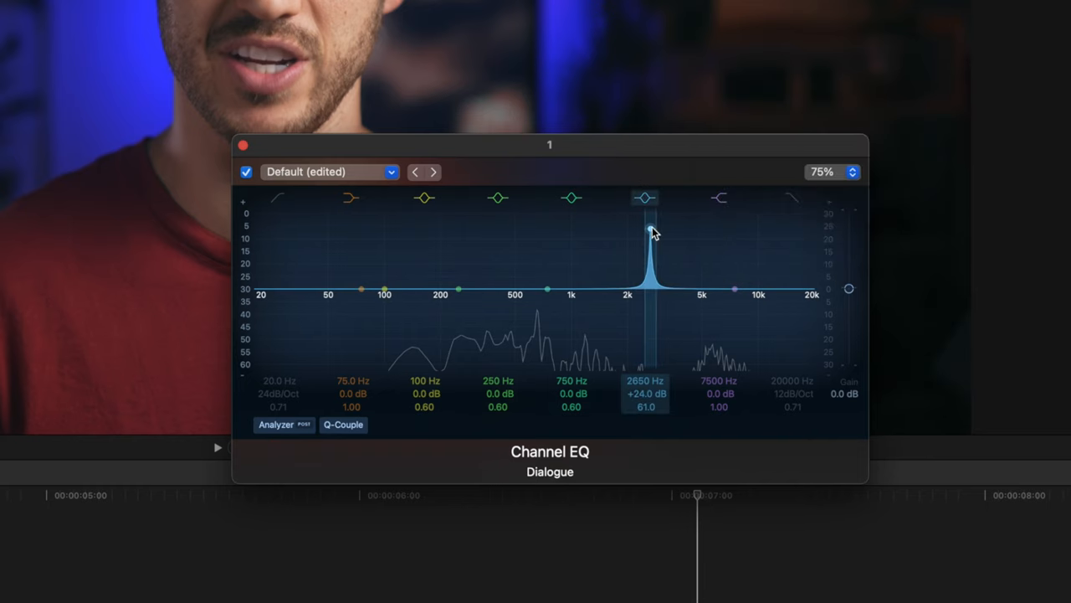
pyautogui.click(362, 290)
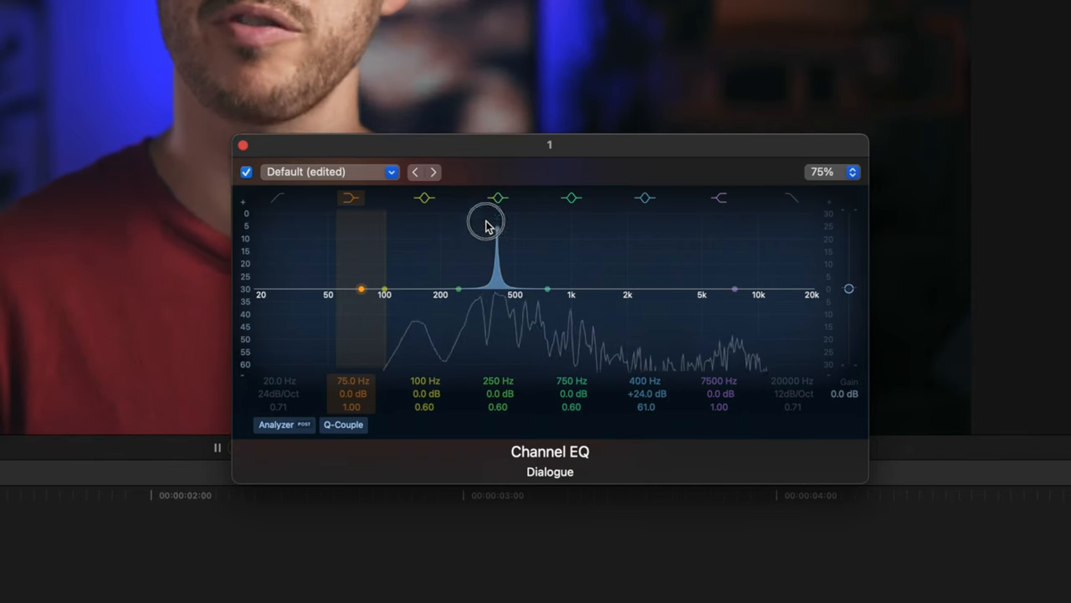
# Turn the 400 Hz boost into a narrow cut near 390 Hz and pull the 730 Hz band down to -24 dB
pyautogui.moveTo(496, 224); pyautogui.dragTo(495, 368)
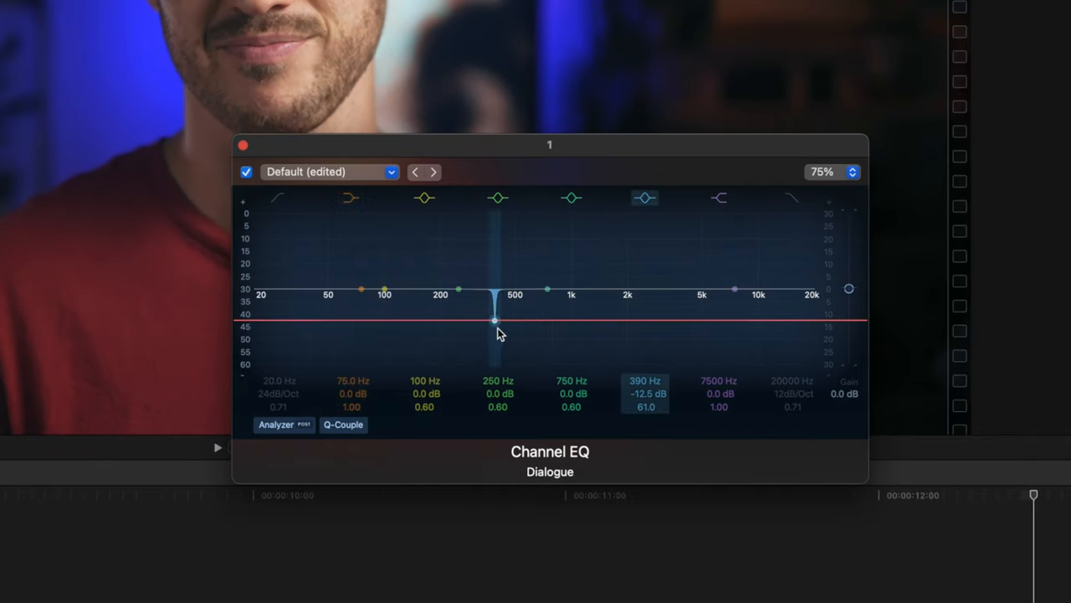
pyautogui.moveTo(496, 325); pyautogui.dragTo(496, 315)
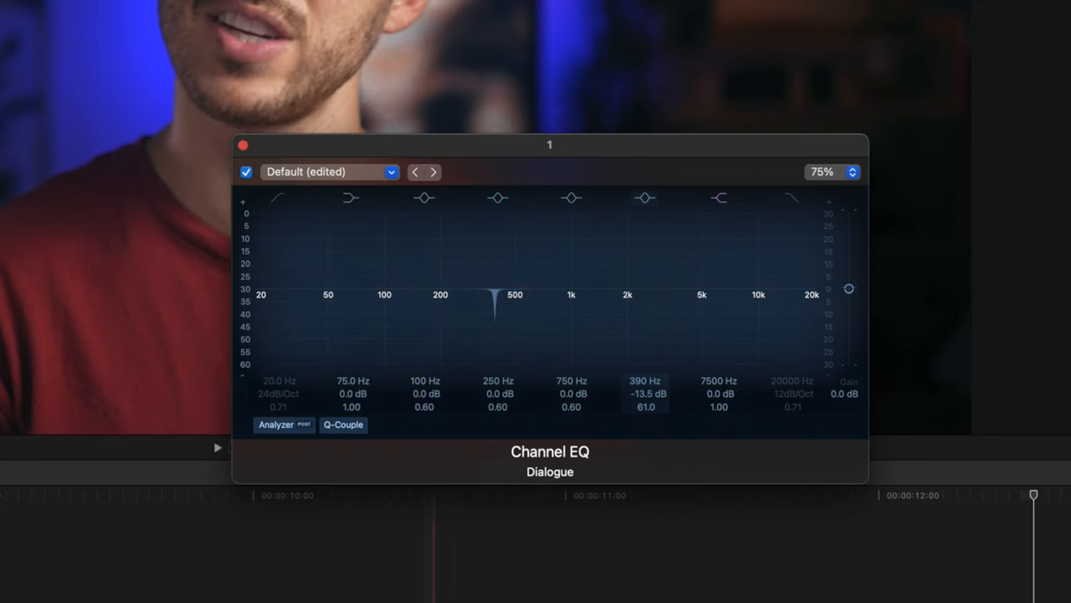
pyautogui.click(571, 197)
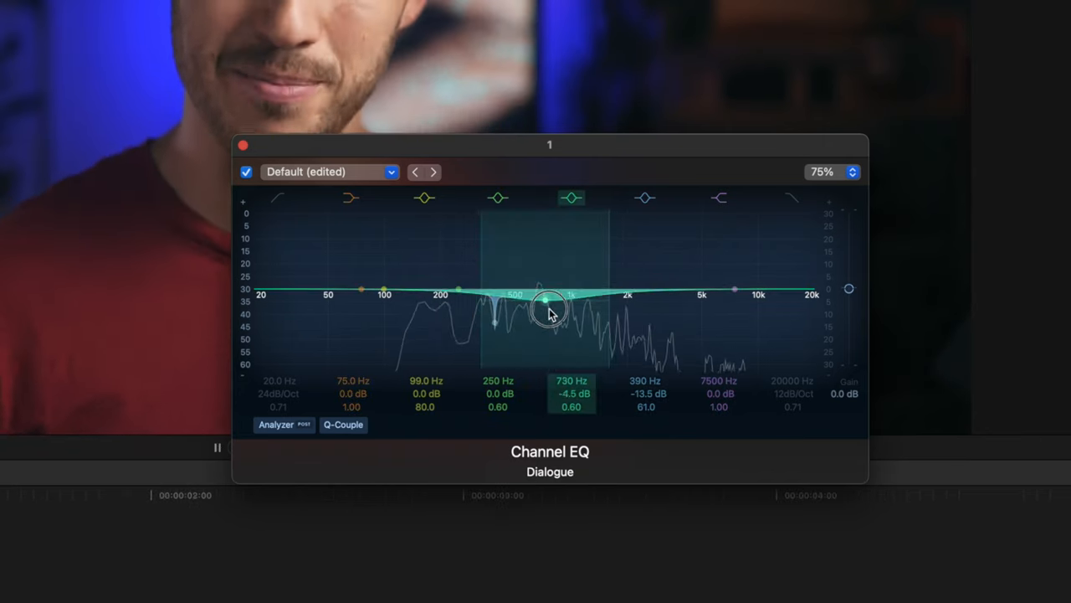
pyautogui.moveTo(544, 301); pyautogui.dragTo(544, 368)
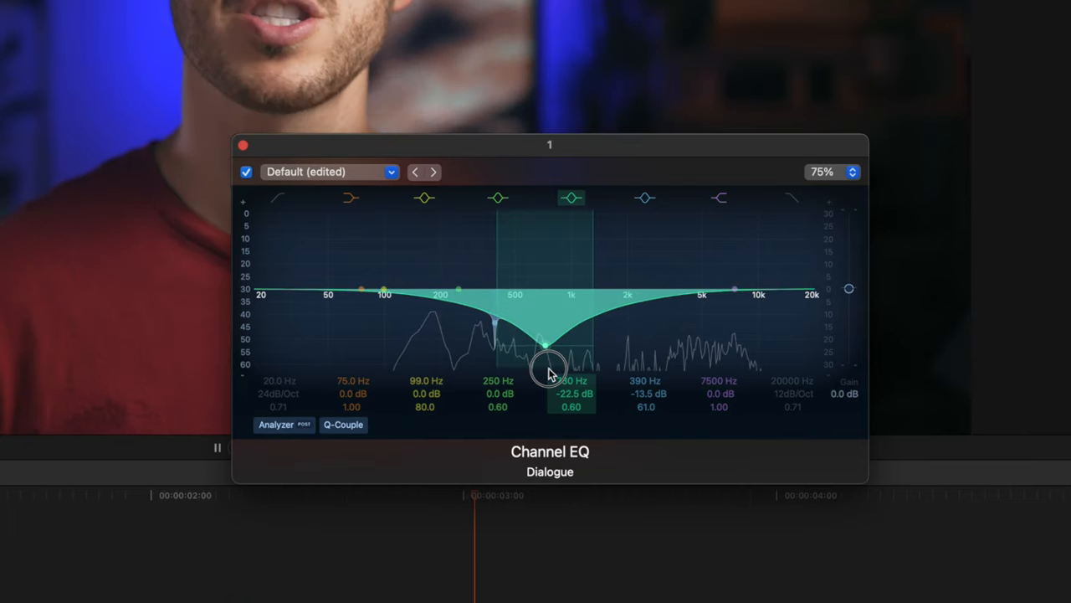
pyautogui.moveTo(549, 370); pyautogui.dragTo(549, 411)
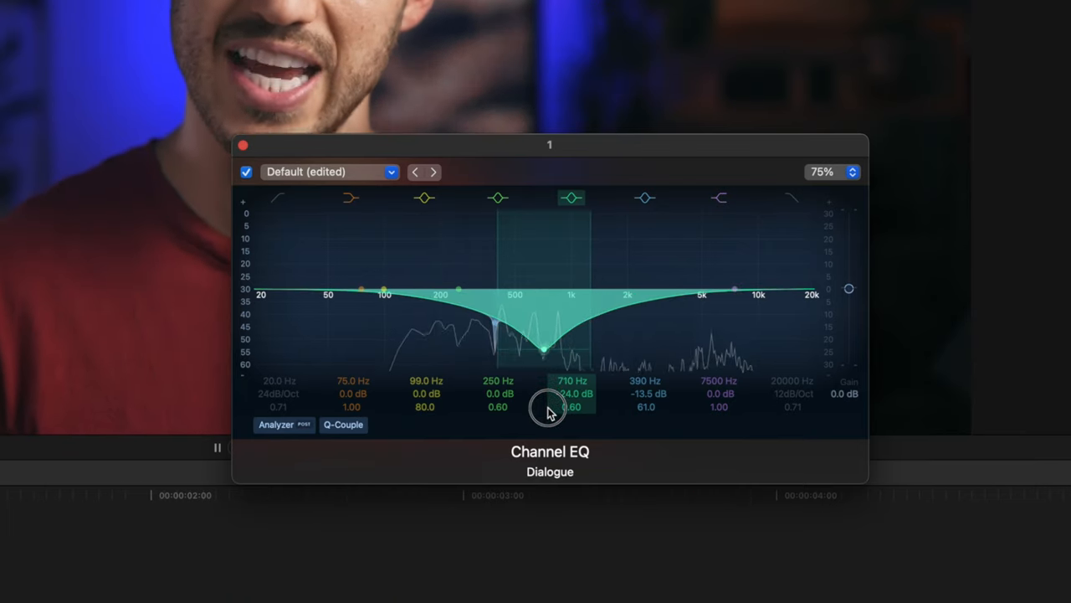
# Sweep a boosted band to cut resonances near 650 Hz and 5400 Hz, then reset the curve flat
pyautogui.moveTo(549, 410); pyautogui.dragTo(419, 231)
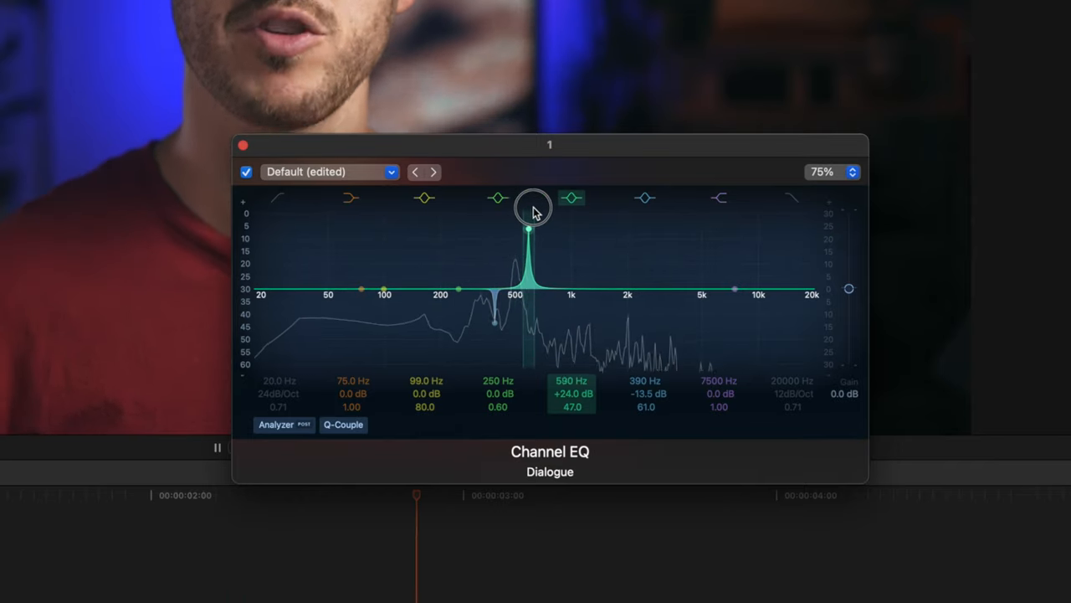
pyautogui.moveTo(532, 207); pyautogui.dragTo(520, 208)
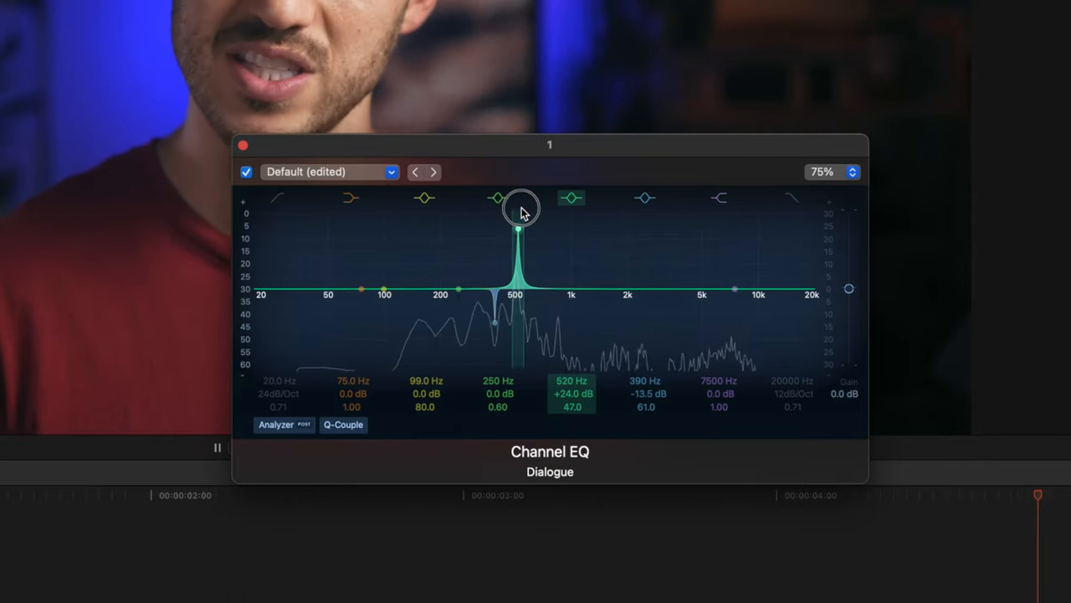
pyautogui.moveTo(519, 209); pyautogui.dragTo(516, 369)
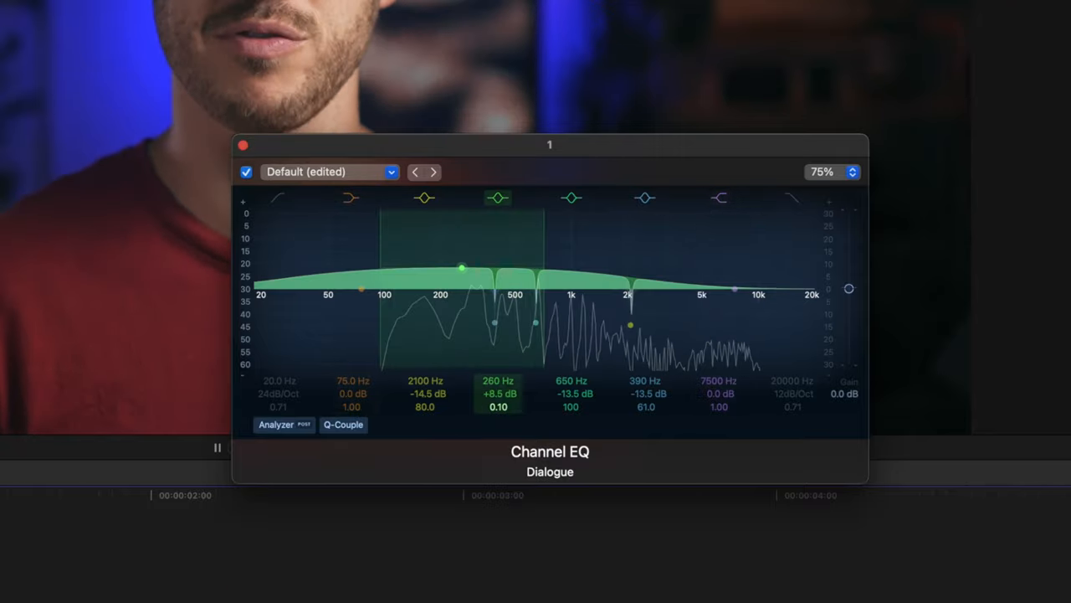
pyautogui.moveTo(461, 267); pyautogui.dragTo(392, 227)
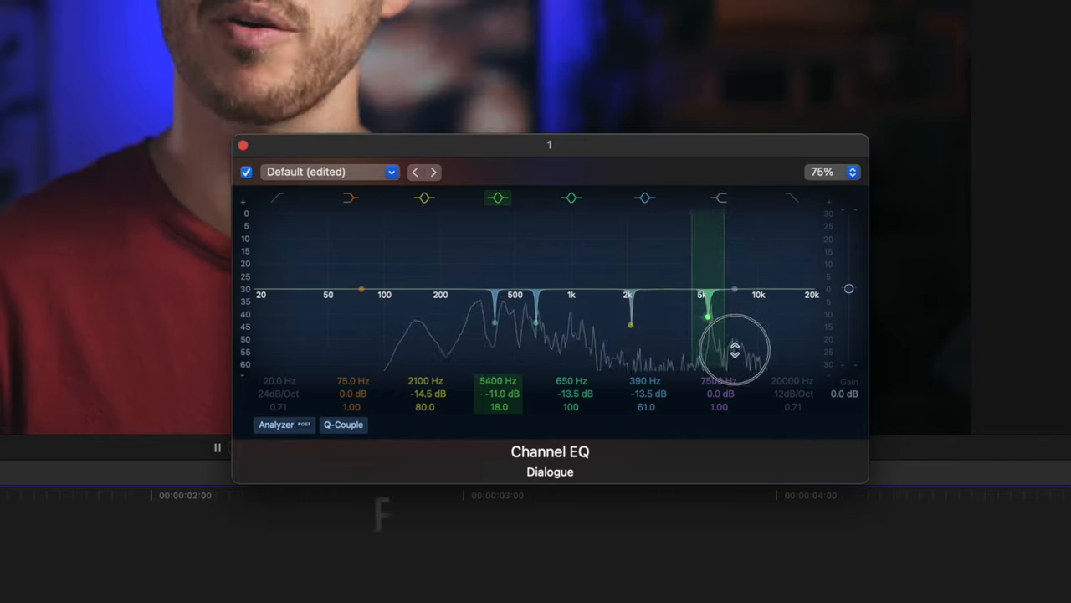
pyautogui.press('/')
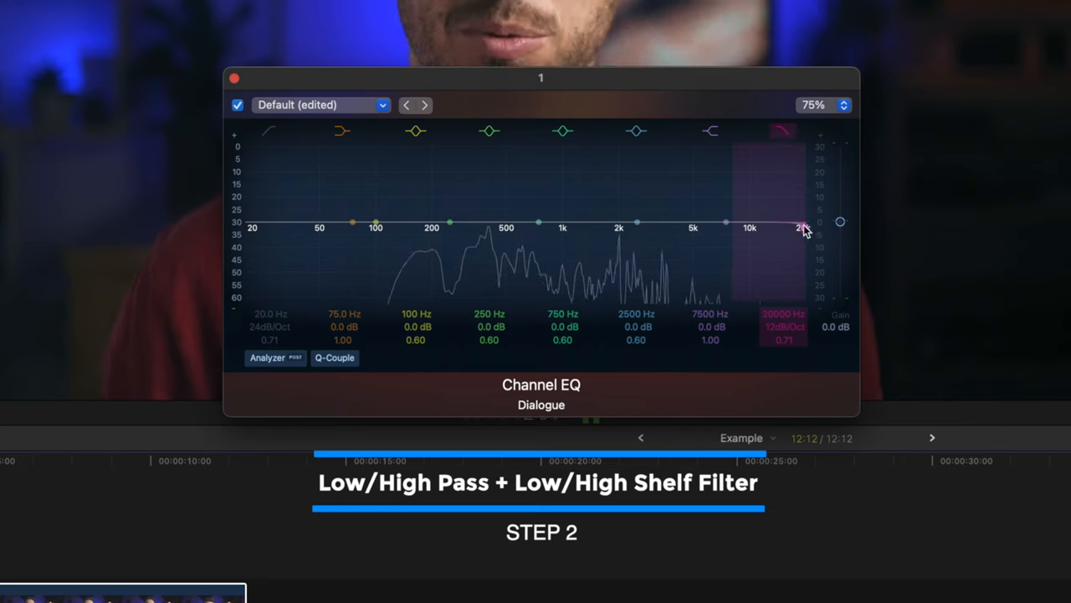
# Engage the low-cut and high-cut filters and position them to trim the lowest and highest frequencies
pyautogui.moveTo(800, 228); pyautogui.dragTo(745, 226)
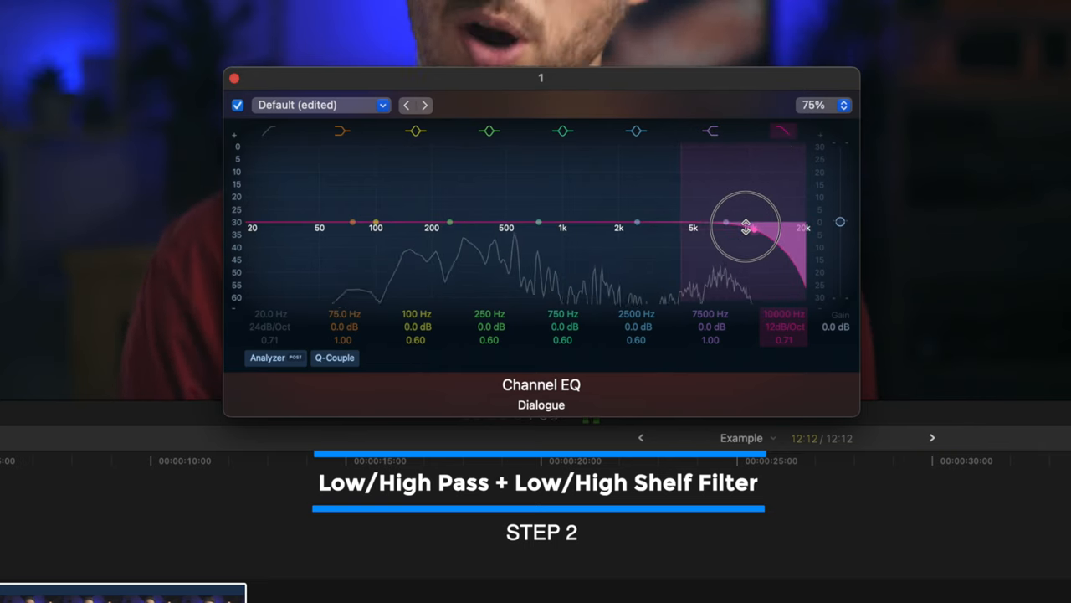
pyautogui.moveTo(746, 225); pyautogui.dragTo(749, 227)
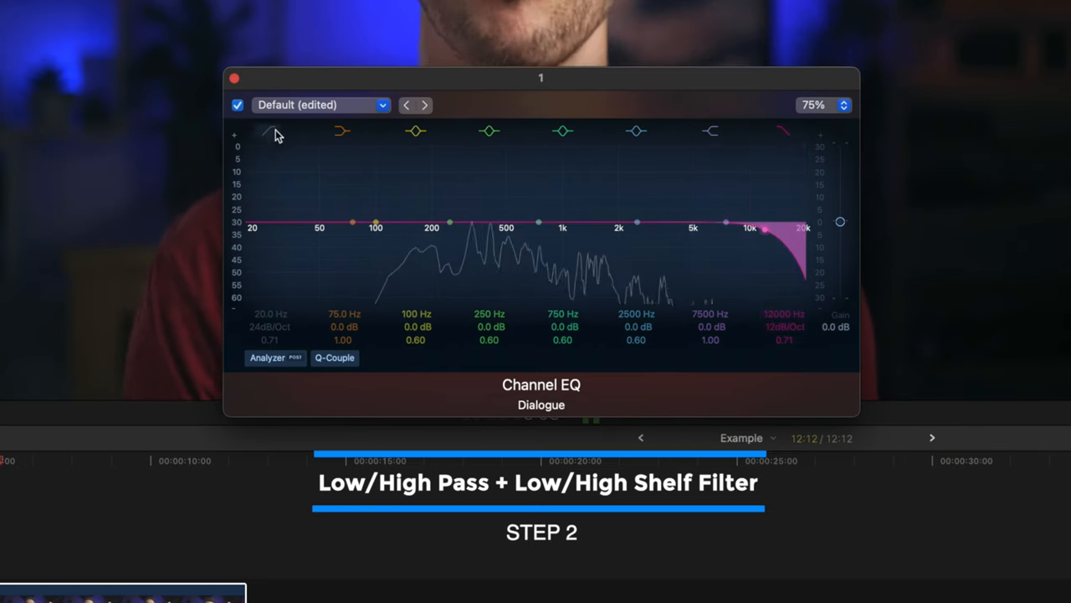
pyautogui.click(268, 131)
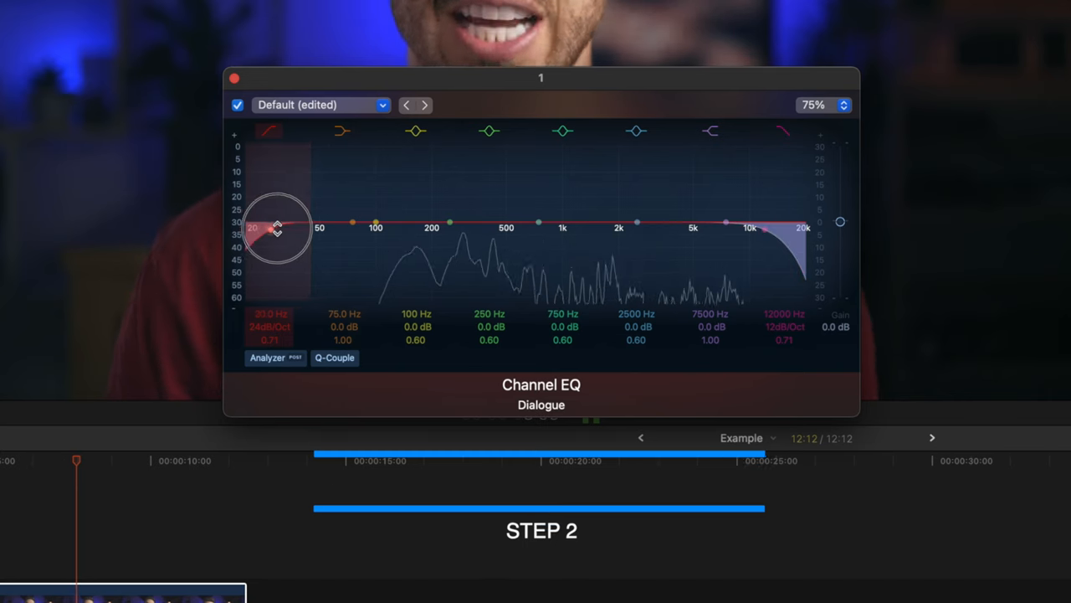
pyautogui.moveTo(276, 228); pyautogui.dragTo(802, 226)
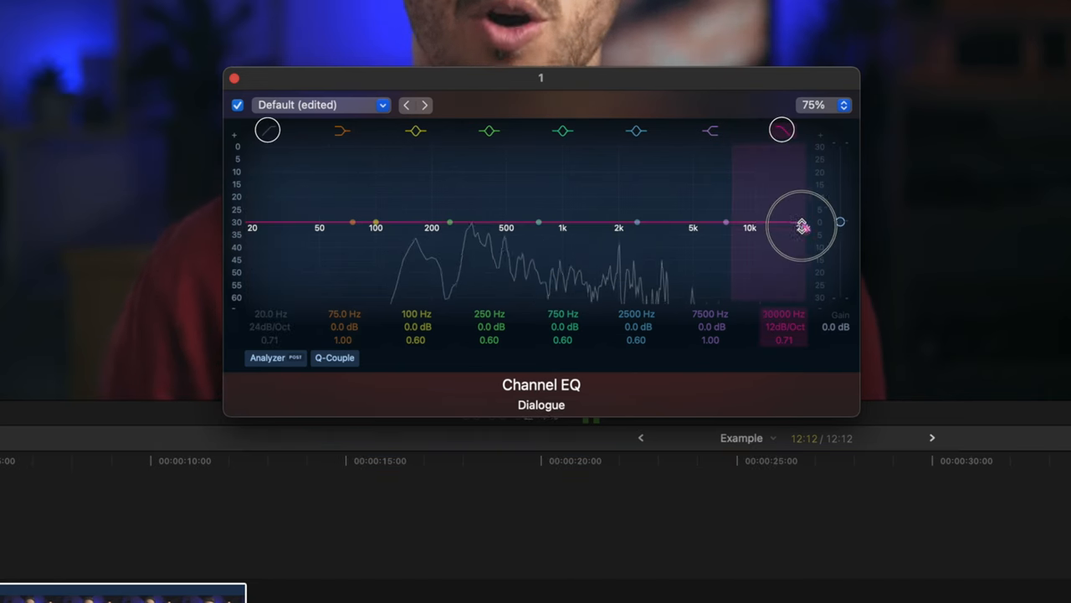
pyautogui.moveTo(801, 224); pyautogui.dragTo(745, 224)
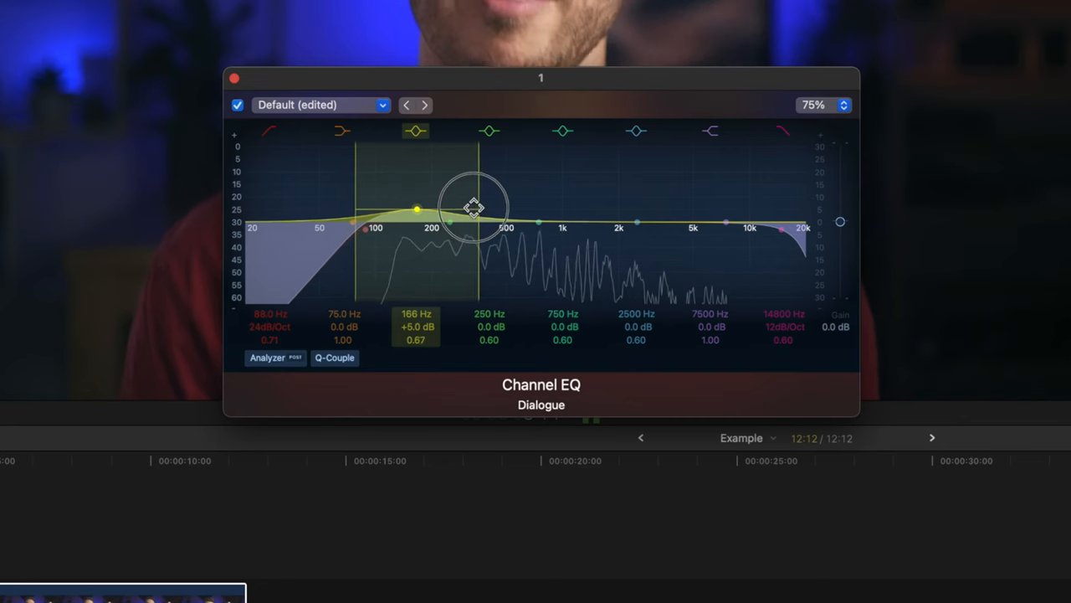
# Add a narrow boost near 180 Hz and a roughly +5.5 dB presence boost near 3350 Hz
pyautogui.moveTo(472, 208); pyautogui.dragTo(427, 215)
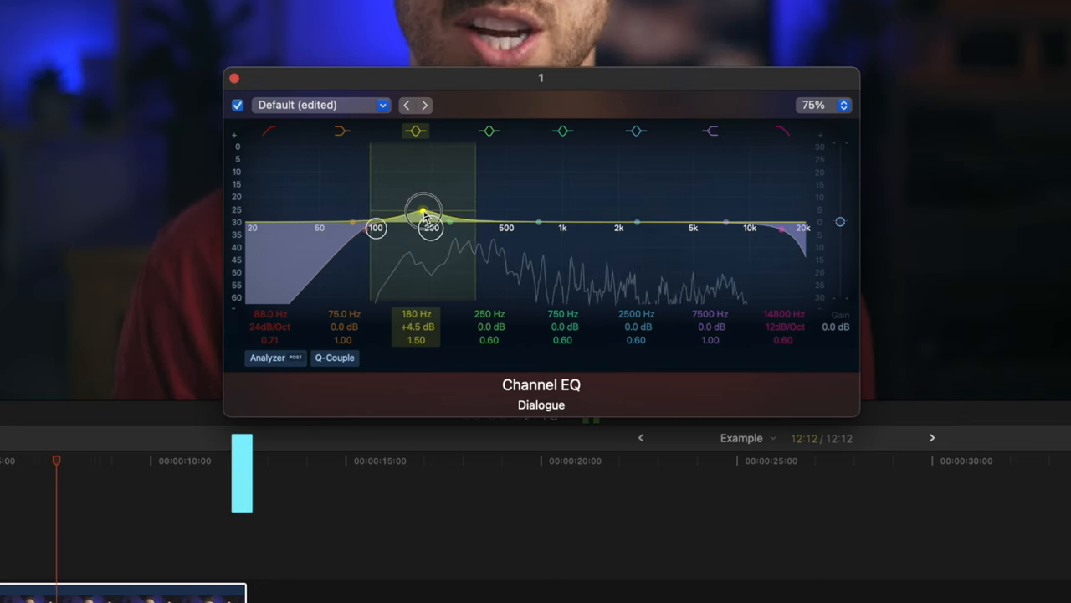
pyautogui.moveTo(429, 211); pyautogui.dragTo(422, 194)
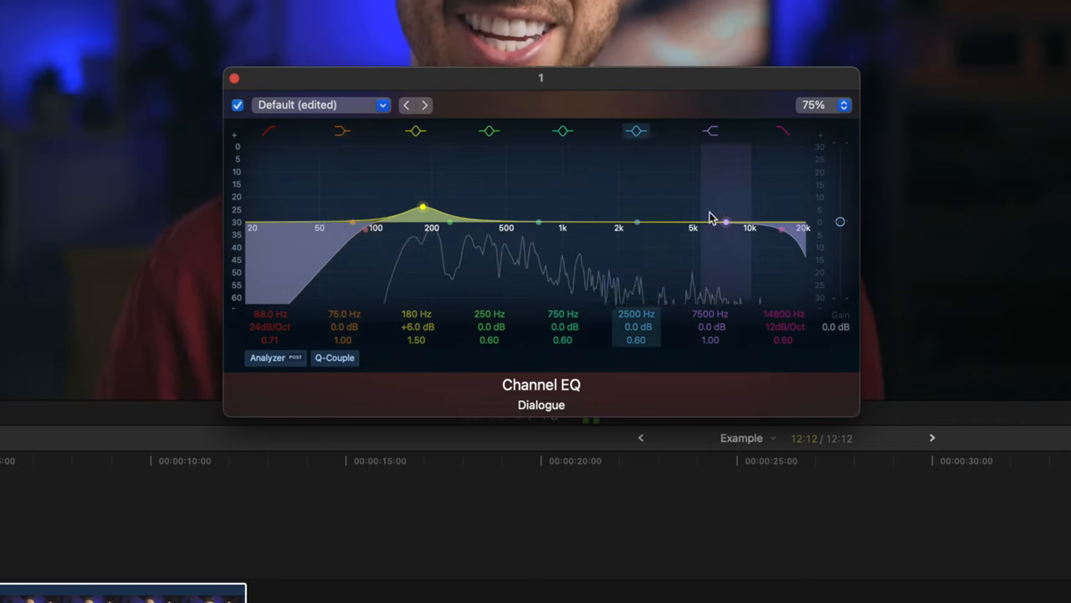
pyautogui.moveTo(726, 221); pyautogui.dragTo(652, 209)
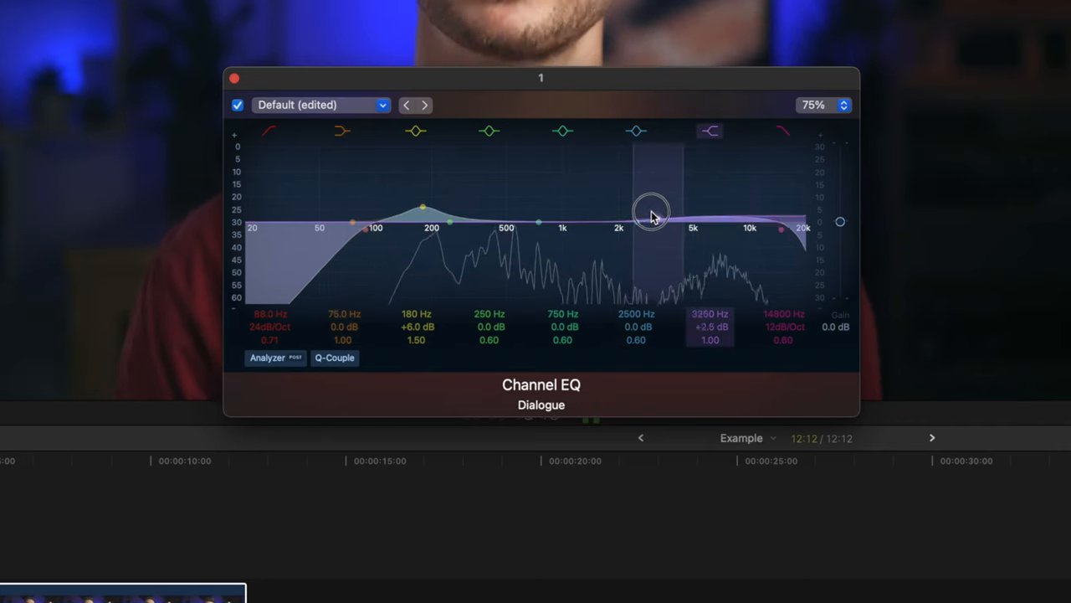
pyautogui.moveTo(653, 211); pyautogui.dragTo(653, 194)
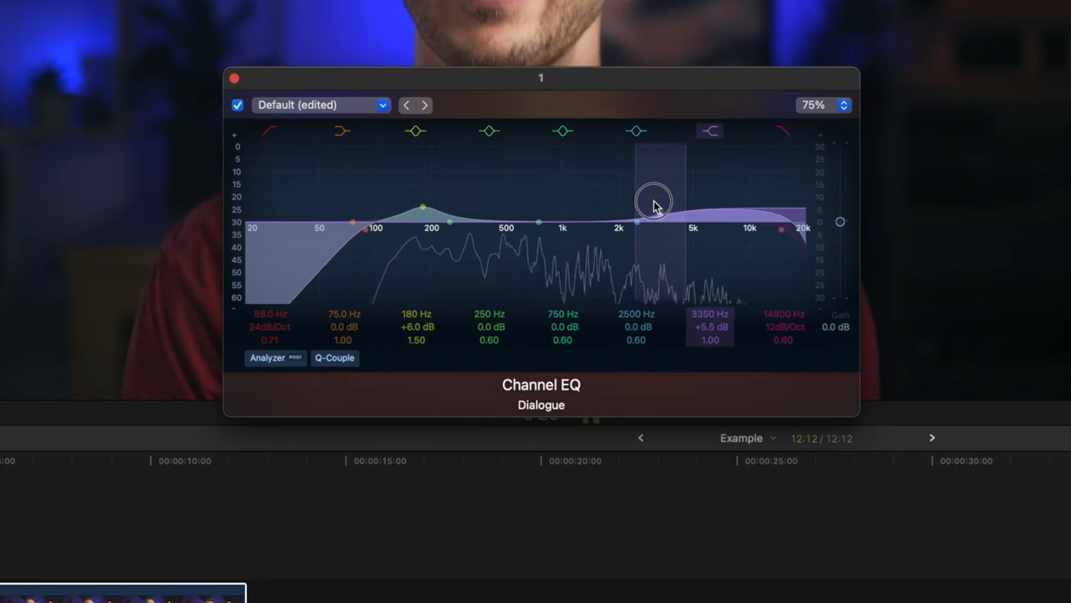
pyautogui.moveTo(653, 201); pyautogui.dragTo(653, 214)
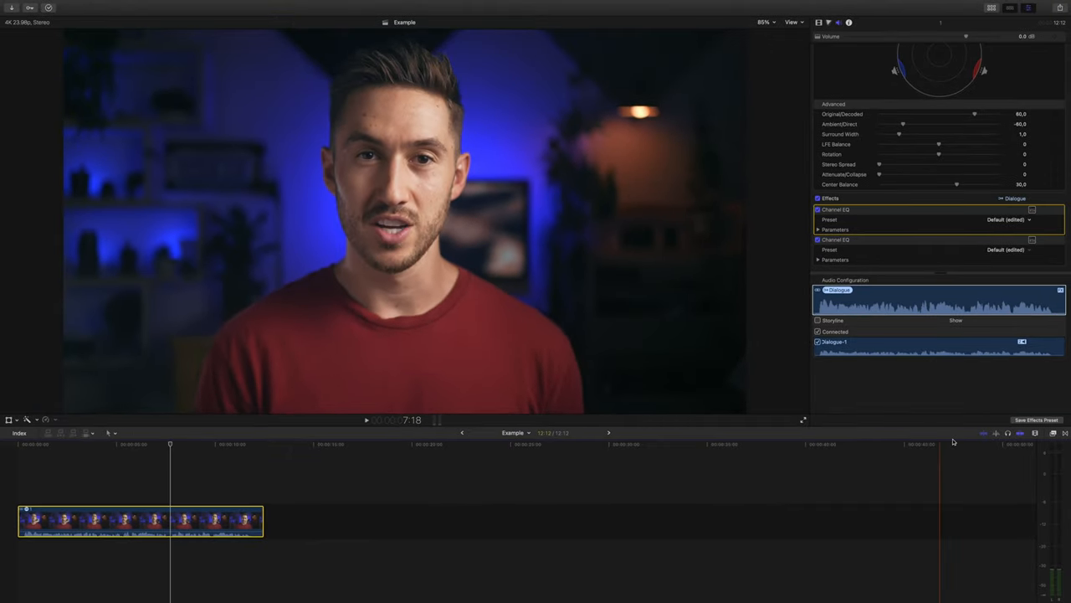
# Apply CrumplePop EchoRemover to the clip with a longer release and reduced strength
pyautogui.click(1053, 432)
pyautogui.write('crumple')
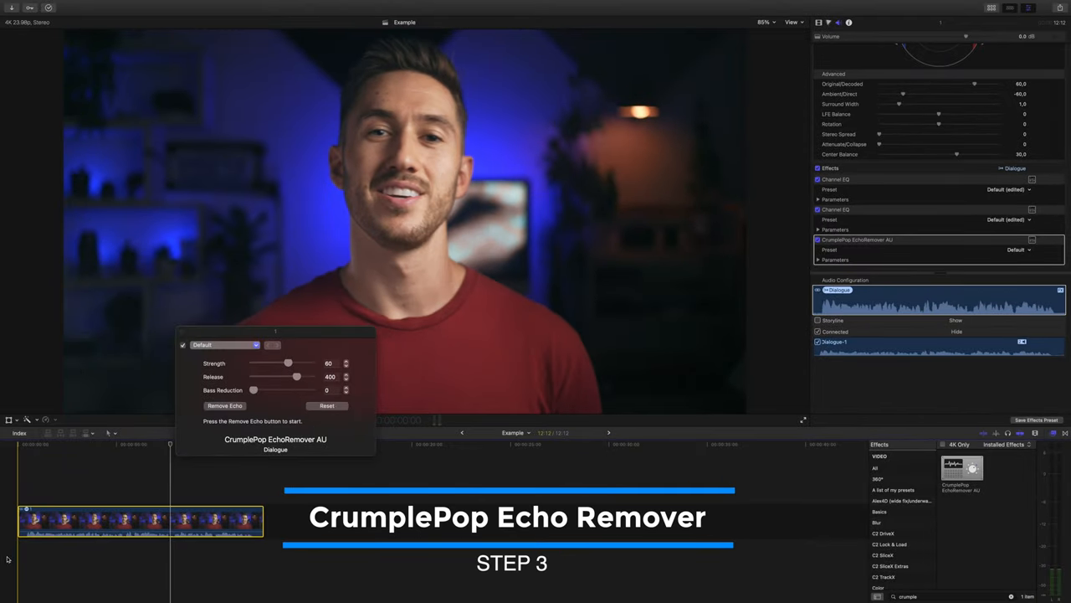
pyautogui.moveTo(295, 375); pyautogui.dragTo(265, 375)
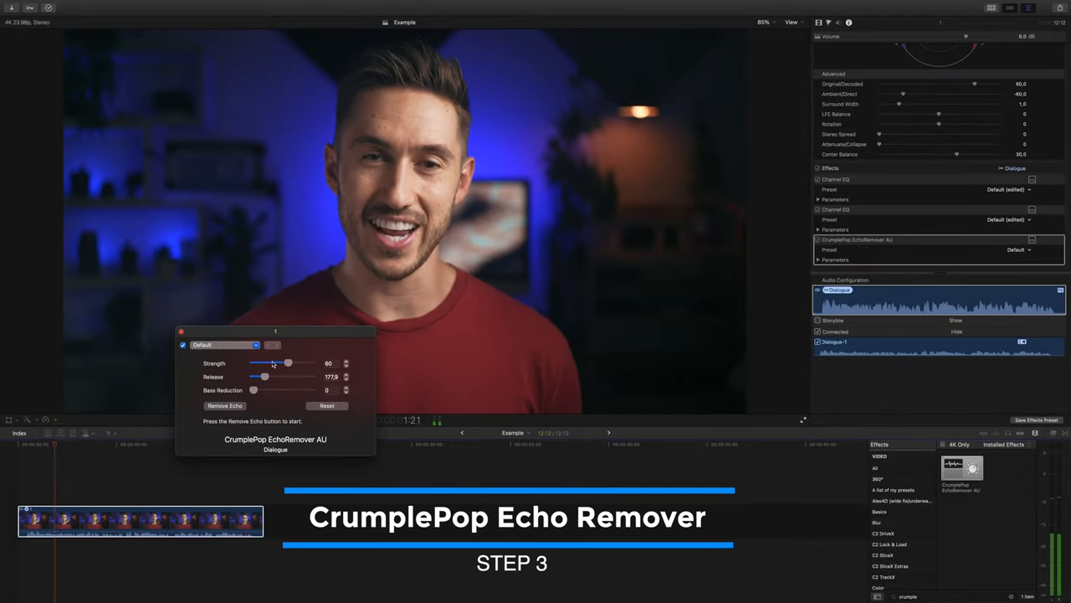
pyautogui.moveTo(288, 362); pyautogui.dragTo(271, 361)
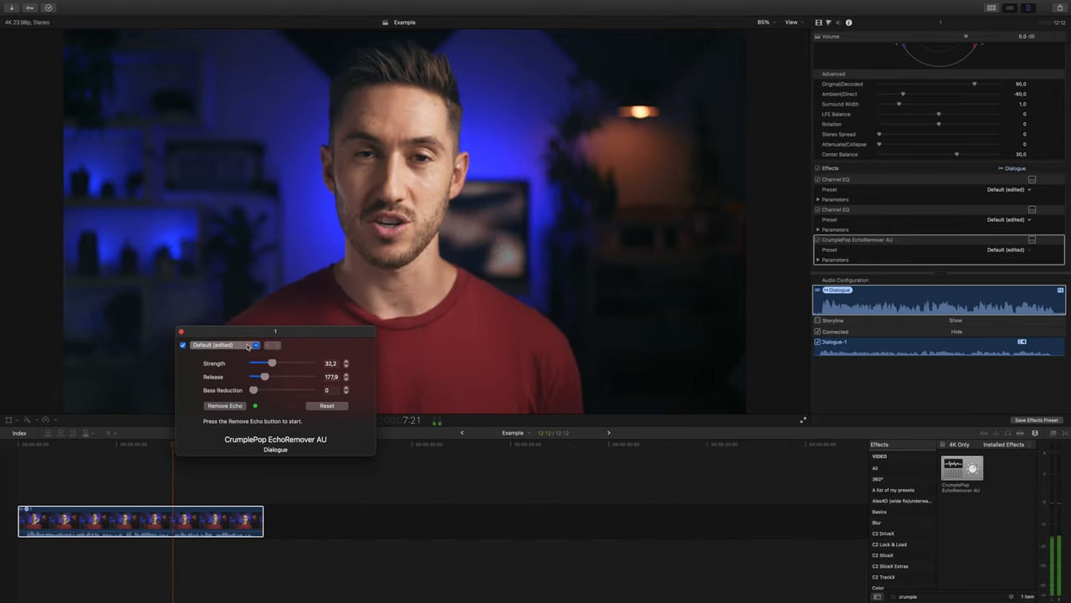
pyautogui.moveTo(271, 361); pyautogui.dragTo(278, 361)
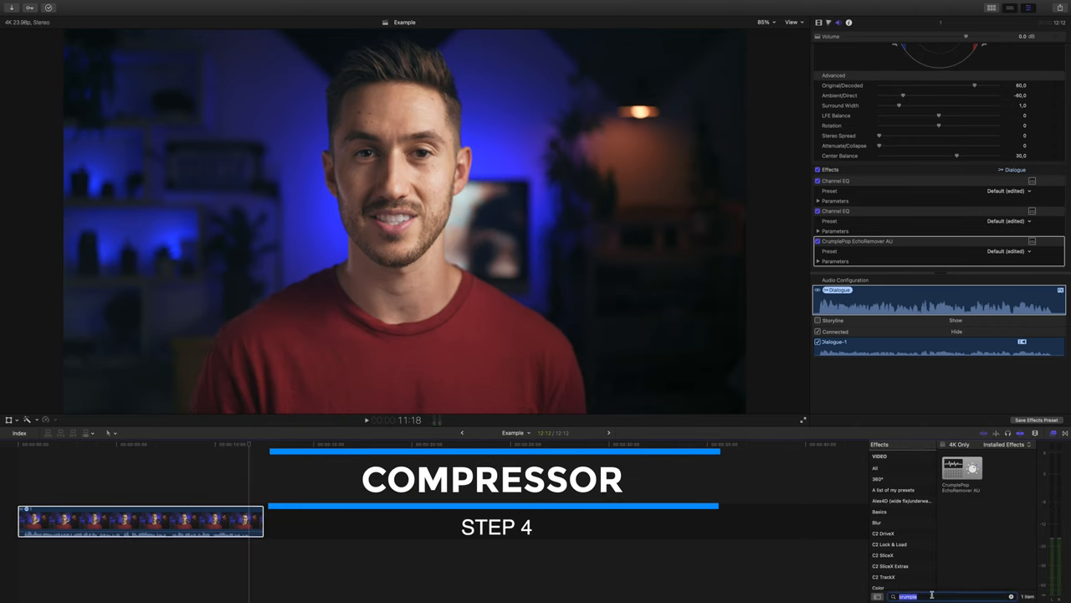
# Search 'compre' in the Effects browser and apply the Compressor to the dialogue clip
pyautogui.write('compre')
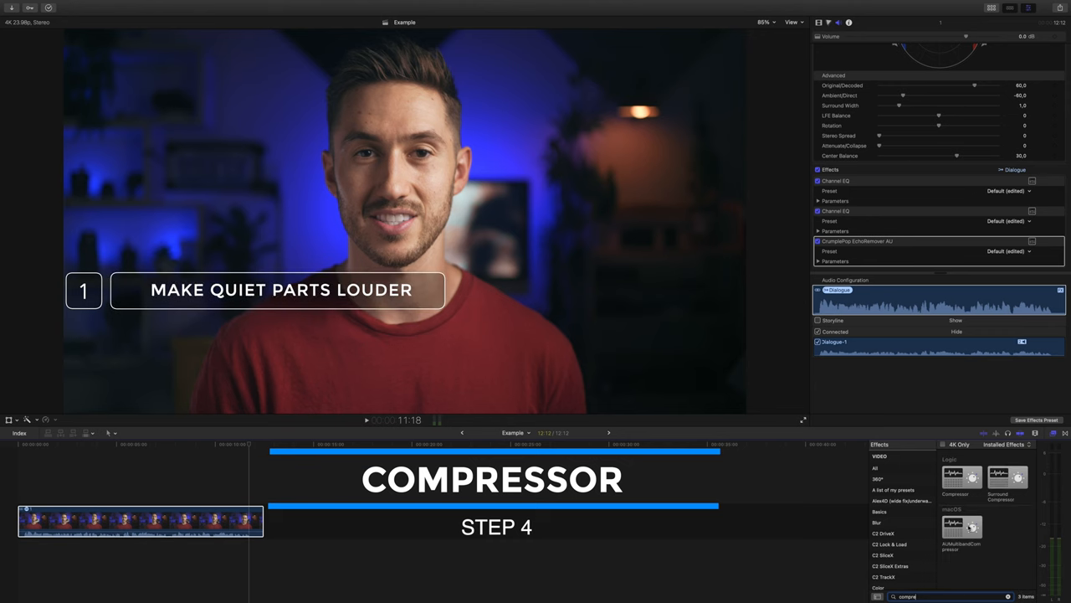
pyautogui.click(962, 477)
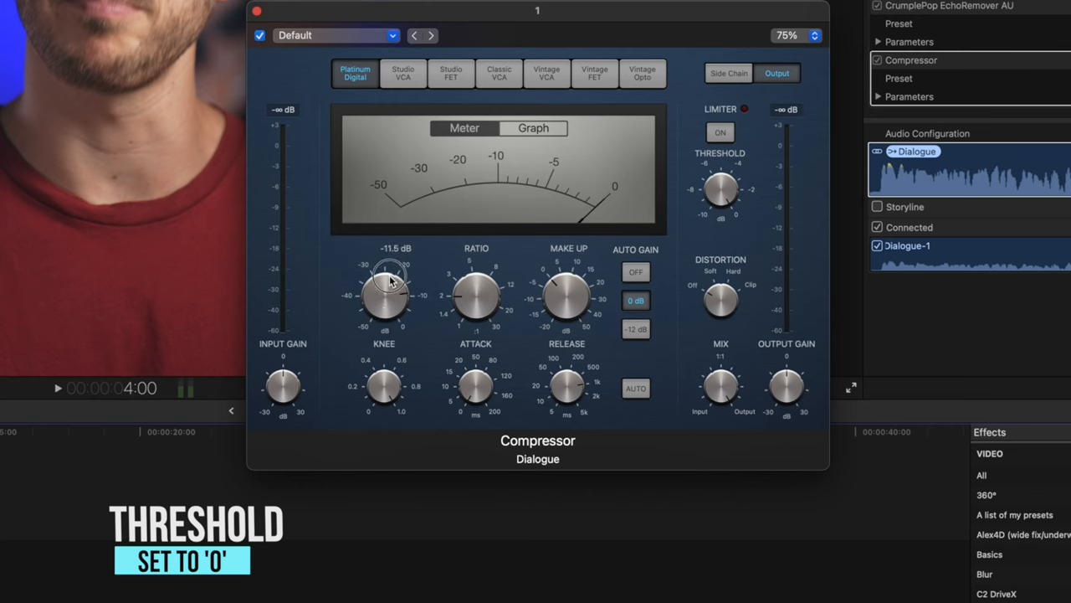
# Set the Compressor ratio to 1:1, attack about 10 ms and release about 30 ms
pyautogui.moveTo(388, 281); pyautogui.dragTo(382, 333)
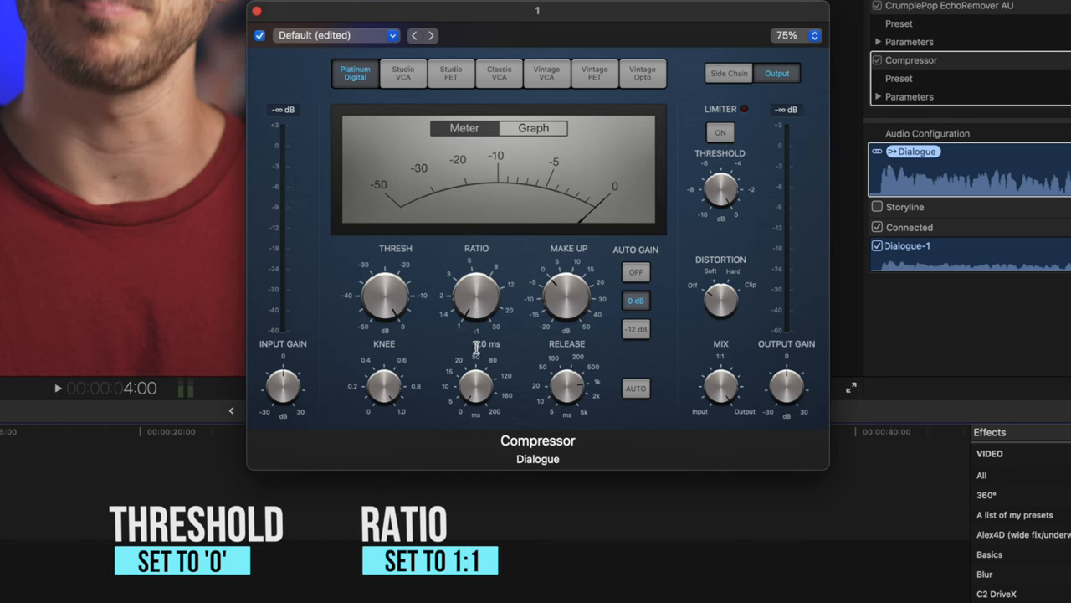
pyautogui.moveTo(475, 385); pyautogui.dragTo(475, 371)
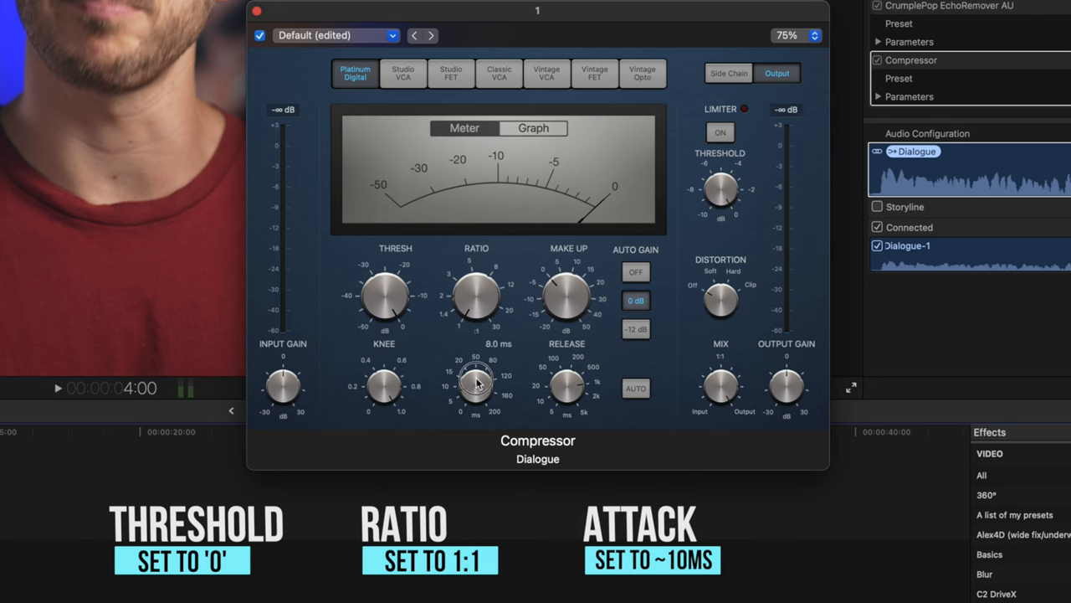
pyautogui.moveTo(477, 381); pyautogui.dragTo(477, 371)
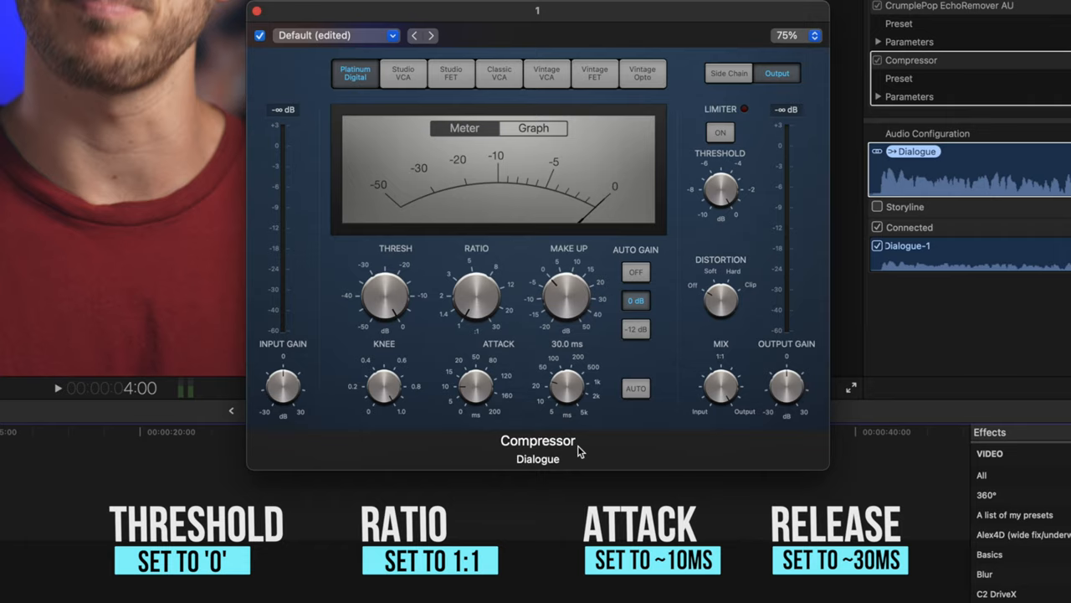
pyautogui.click(57, 388)
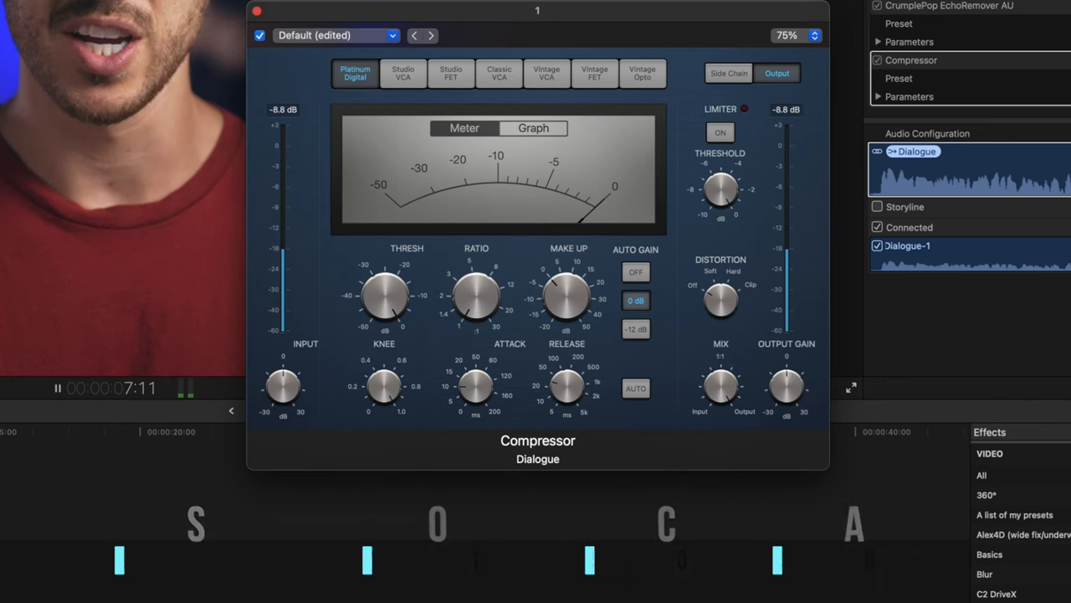
# Retune the Compressor to about -20 dB threshold, 2:1–4:1 ratio and 10–30 ms release
pyautogui.moveTo(389, 301); pyautogui.dragTo(393, 314)
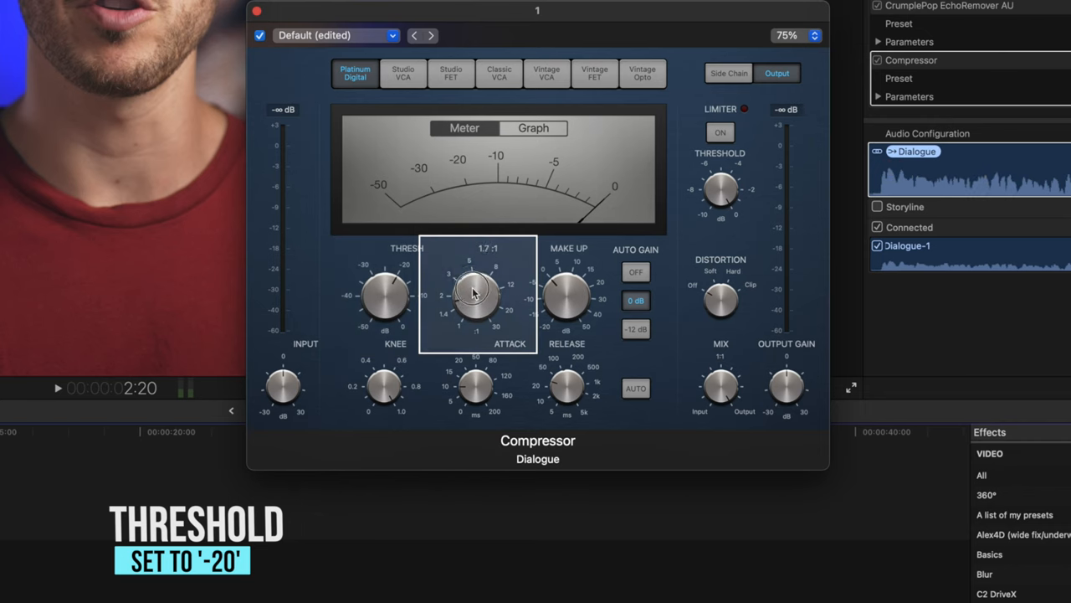
pyautogui.moveTo(476, 292); pyautogui.dragTo(475, 281)
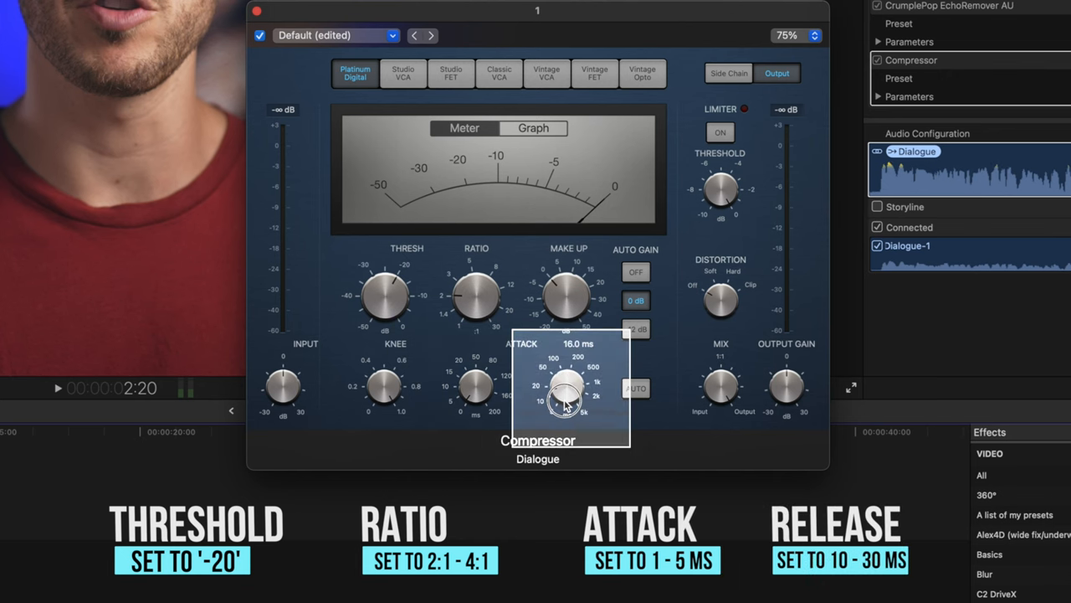
pyautogui.moveTo(566, 394); pyautogui.dragTo(569, 410)
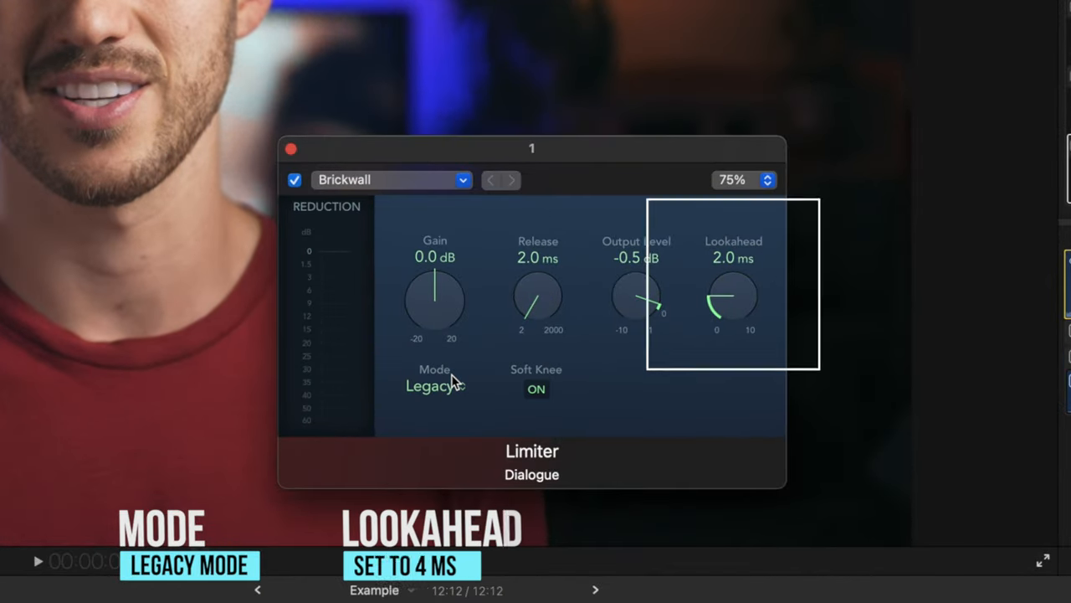
# Dial the Limiter to 4 ms lookahead, about +7.5 dB gain and an output ceiling near -5.9 dB
pyautogui.moveTo(733, 301); pyautogui.dragTo(737, 214)
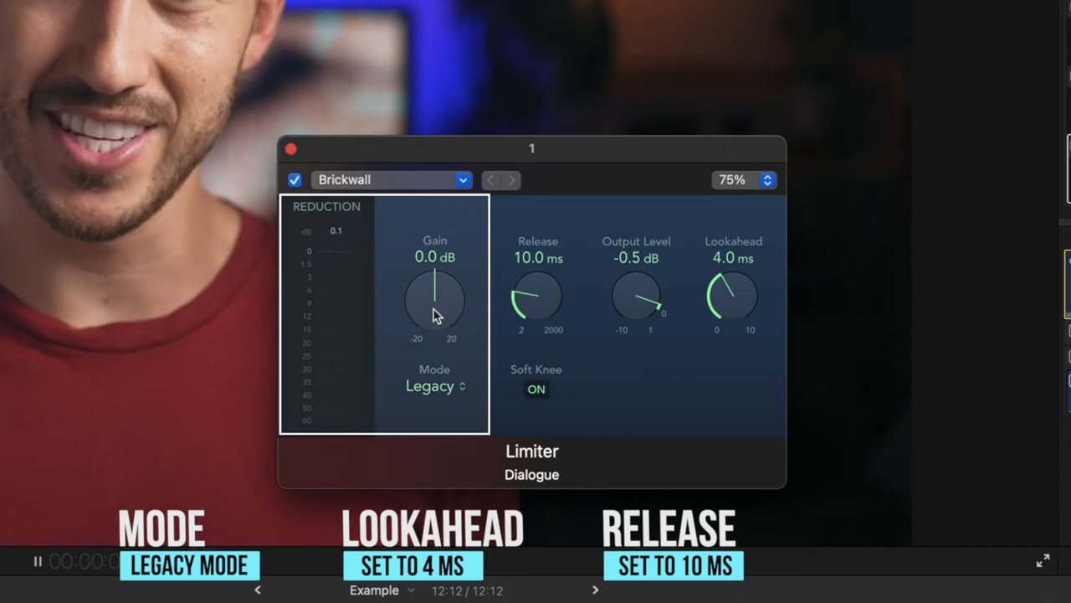
pyautogui.moveTo(435, 309); pyautogui.dragTo(443, 268)
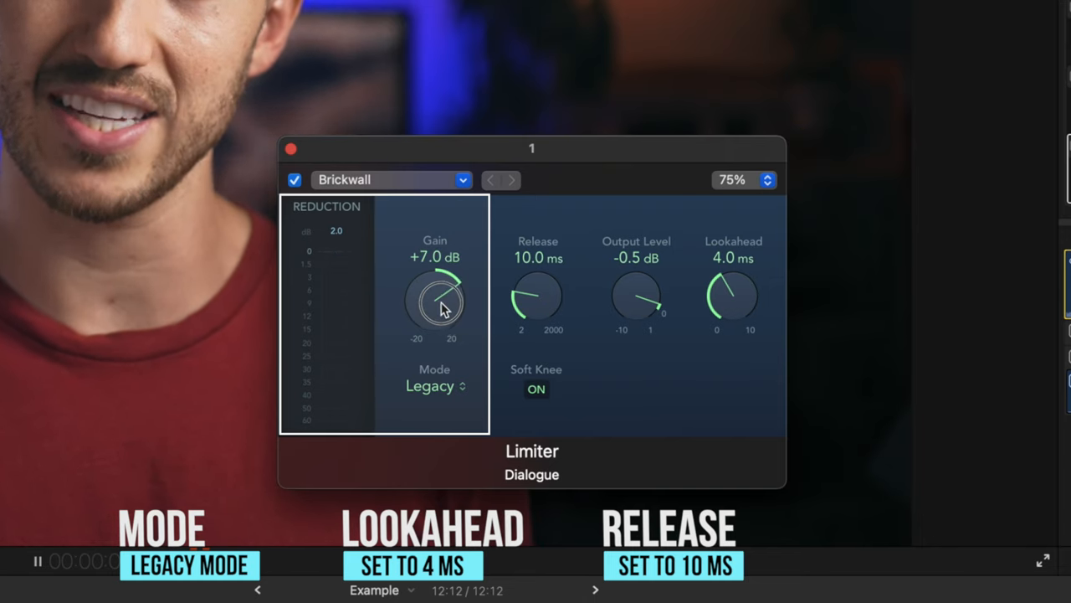
pyautogui.moveTo(435, 301); pyautogui.dragTo(439, 298)
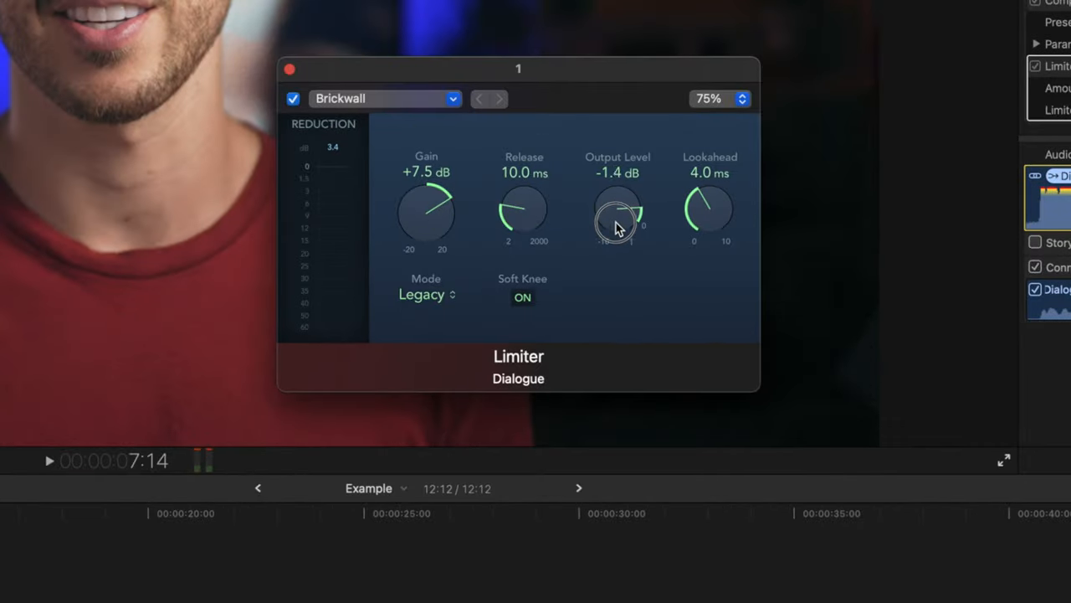
pyautogui.moveTo(616, 218); pyautogui.dragTo(633, 321)
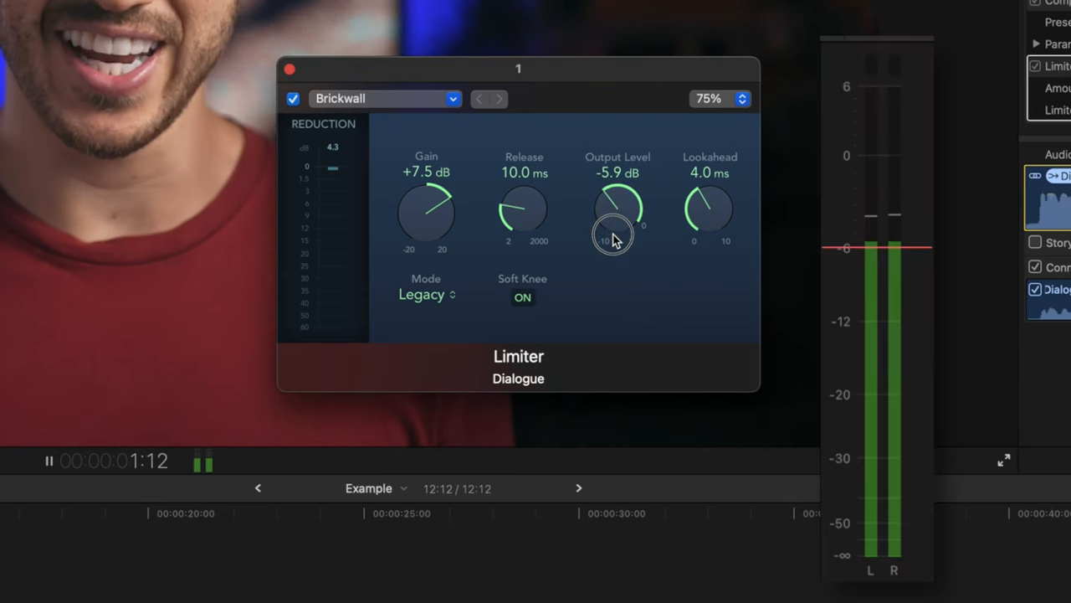
pyautogui.moveTo(618, 209); pyautogui.dragTo(616, 226)
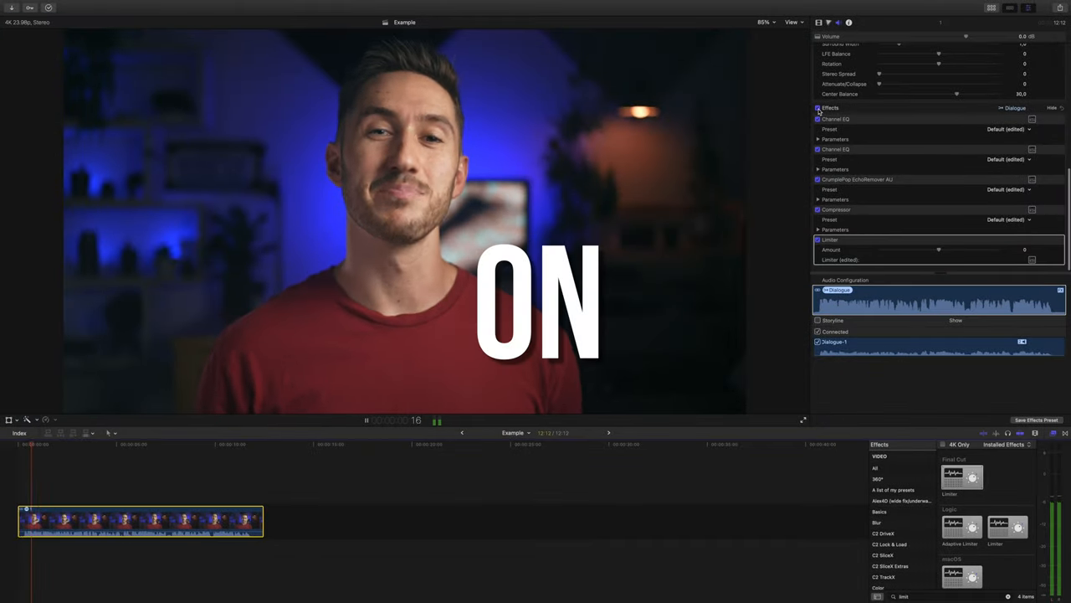
pyautogui.click(819, 107)
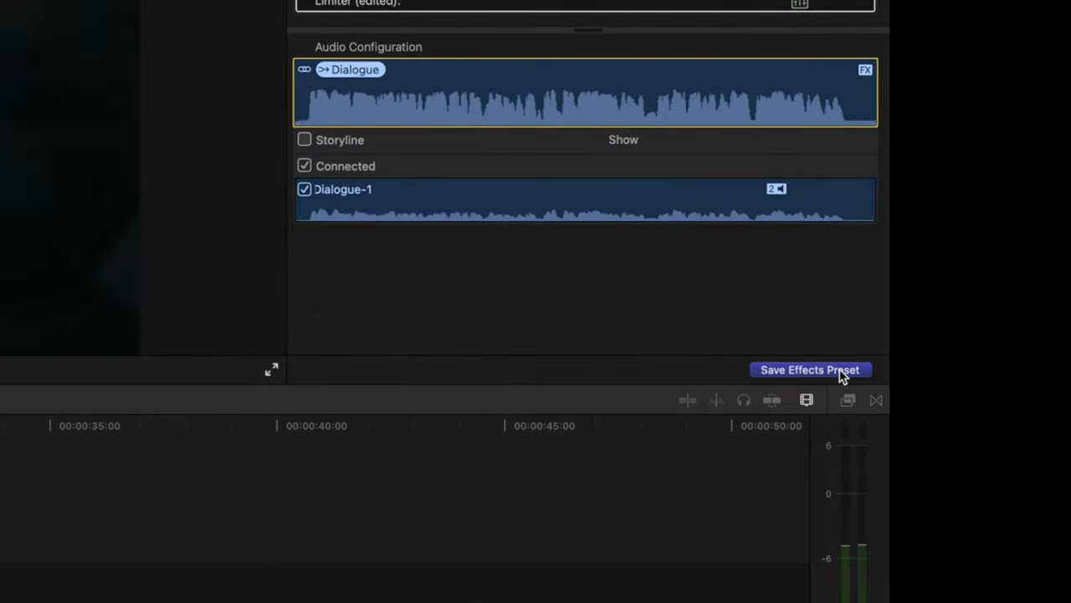
# Save the effect chain as a custom preset named 'Audio' and locate it in the effects browser
pyautogui.click(811, 370)
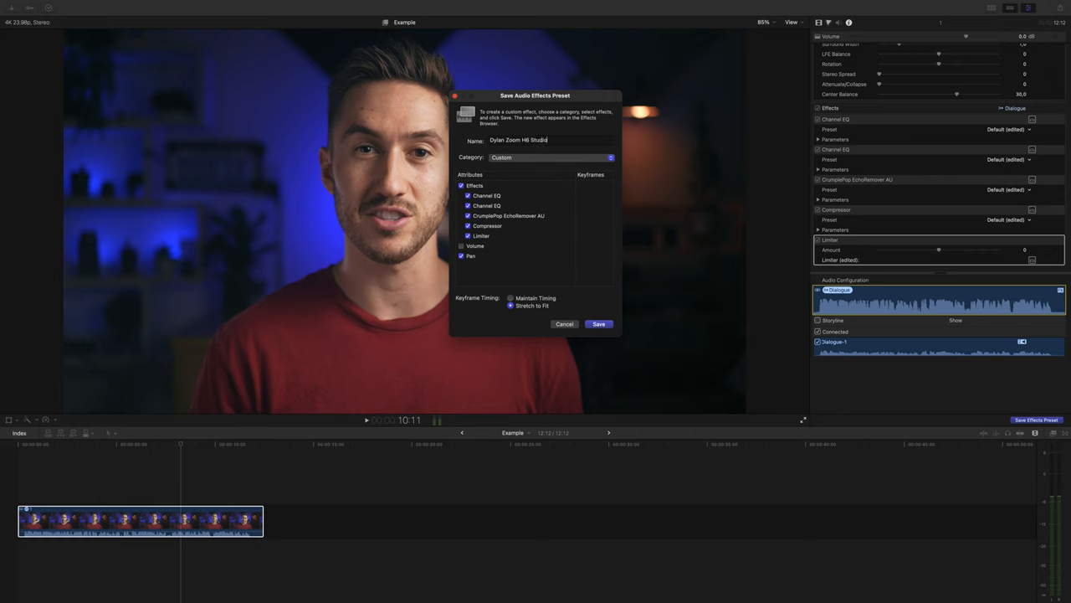
pyautogui.write('Audio')
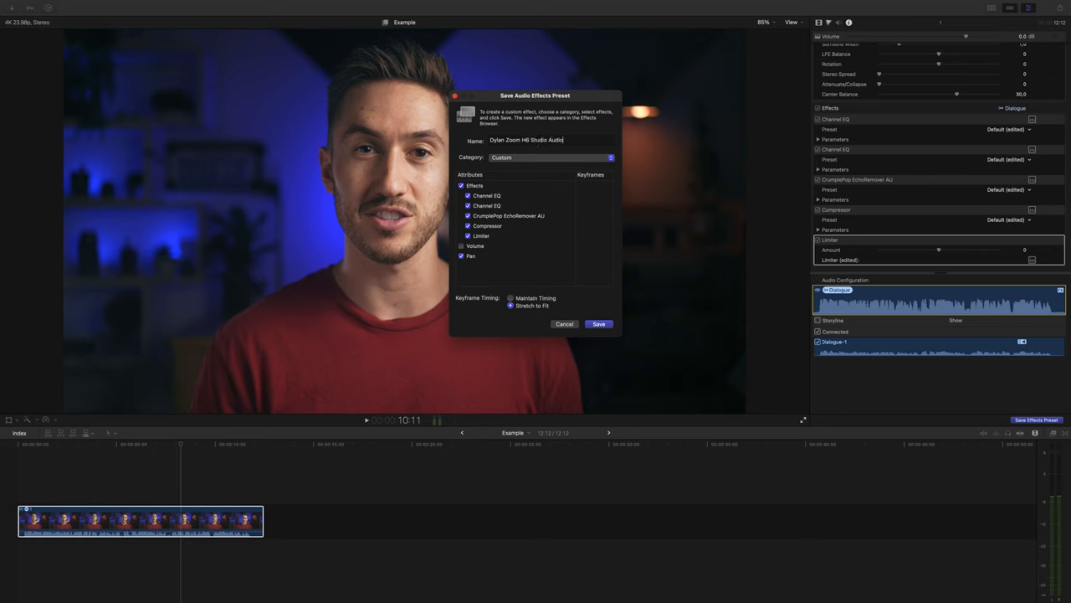
pyautogui.click(600, 325)
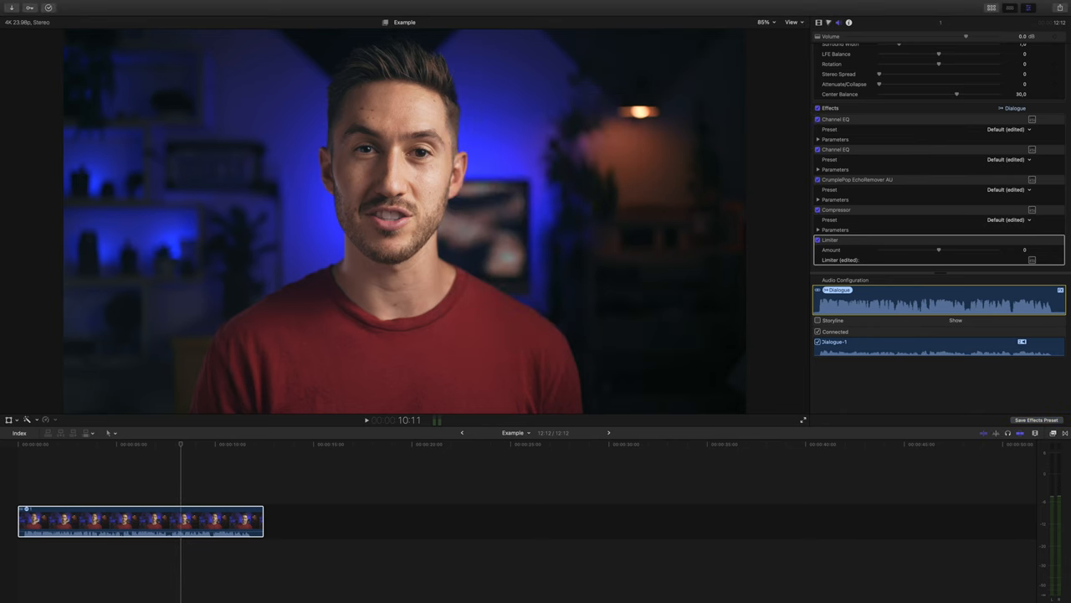
pyautogui.click(1064, 432)
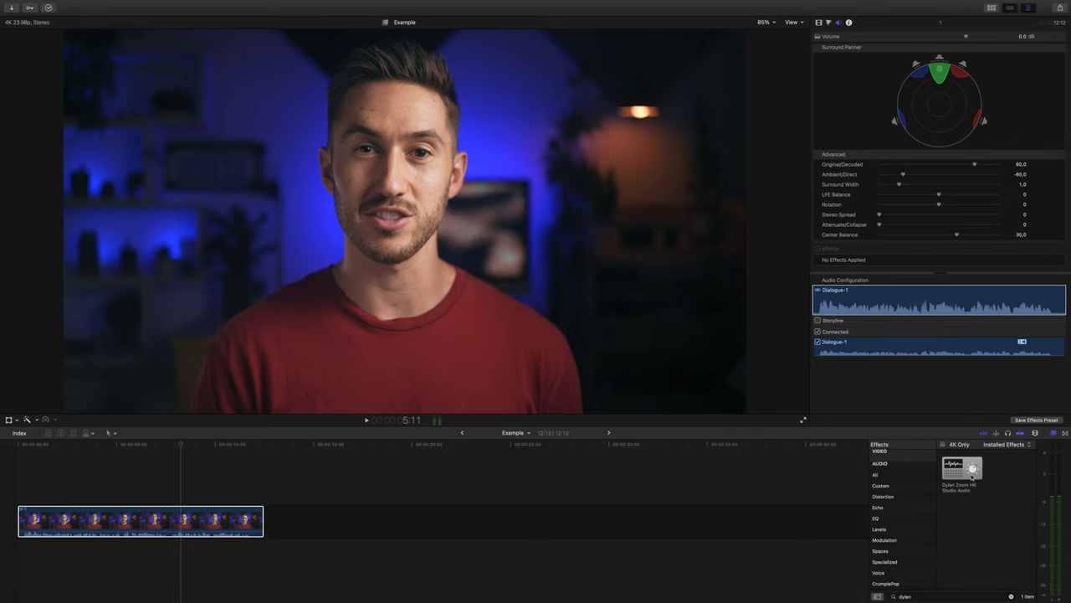